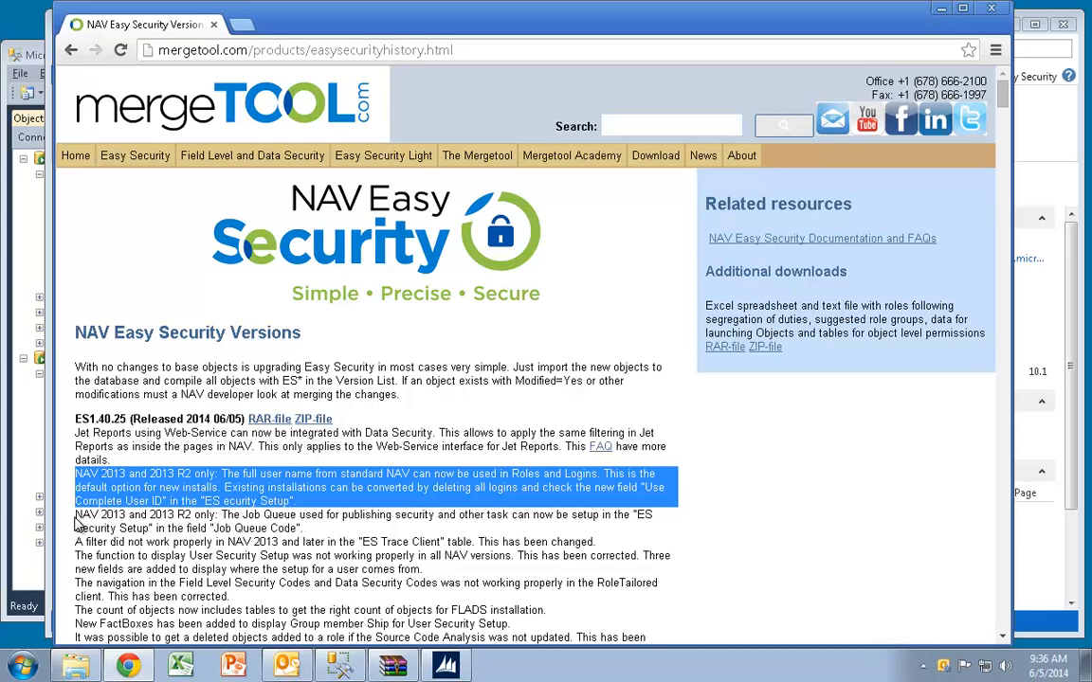
pyautogui.moveTo(50, 564)
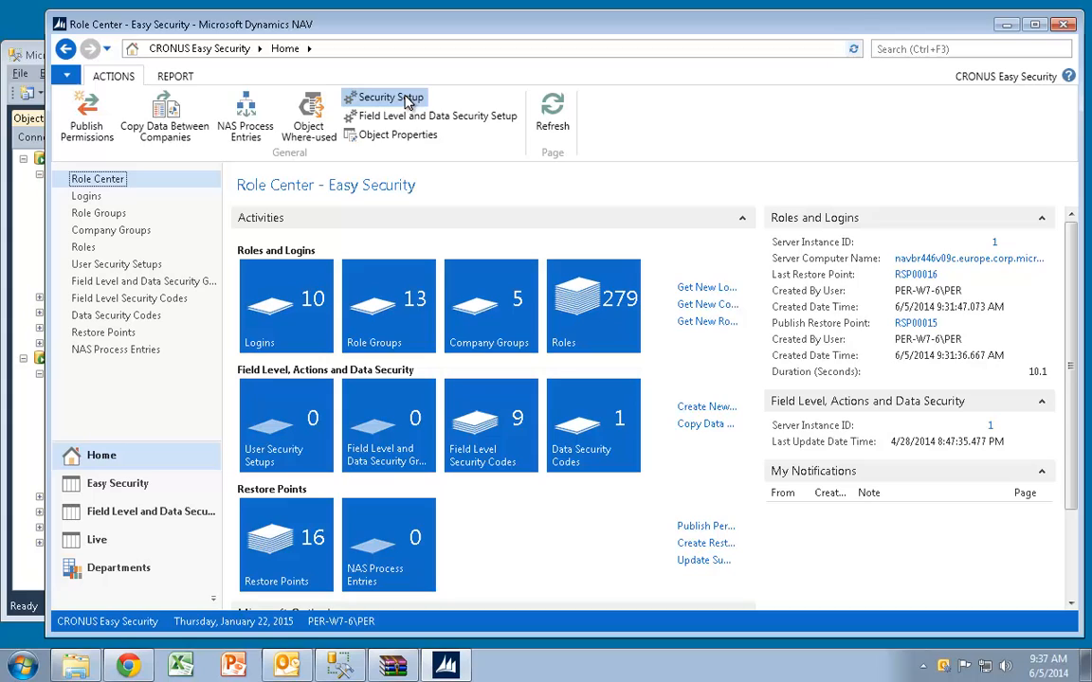
pyautogui.click(387, 97)
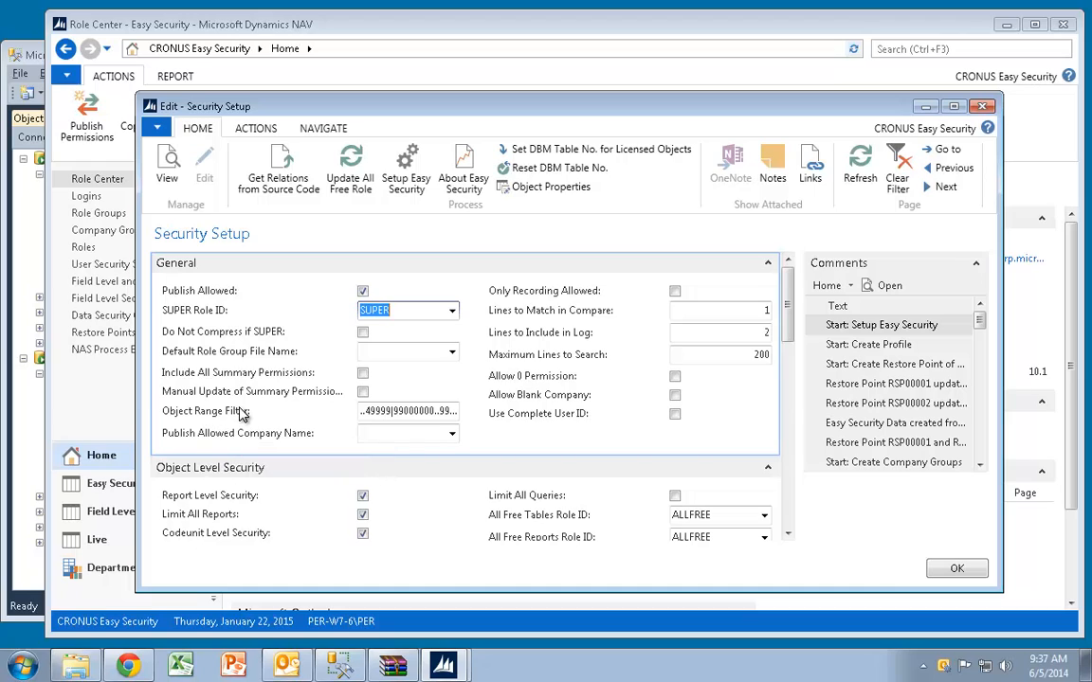
pyautogui.moveTo(649, 421)
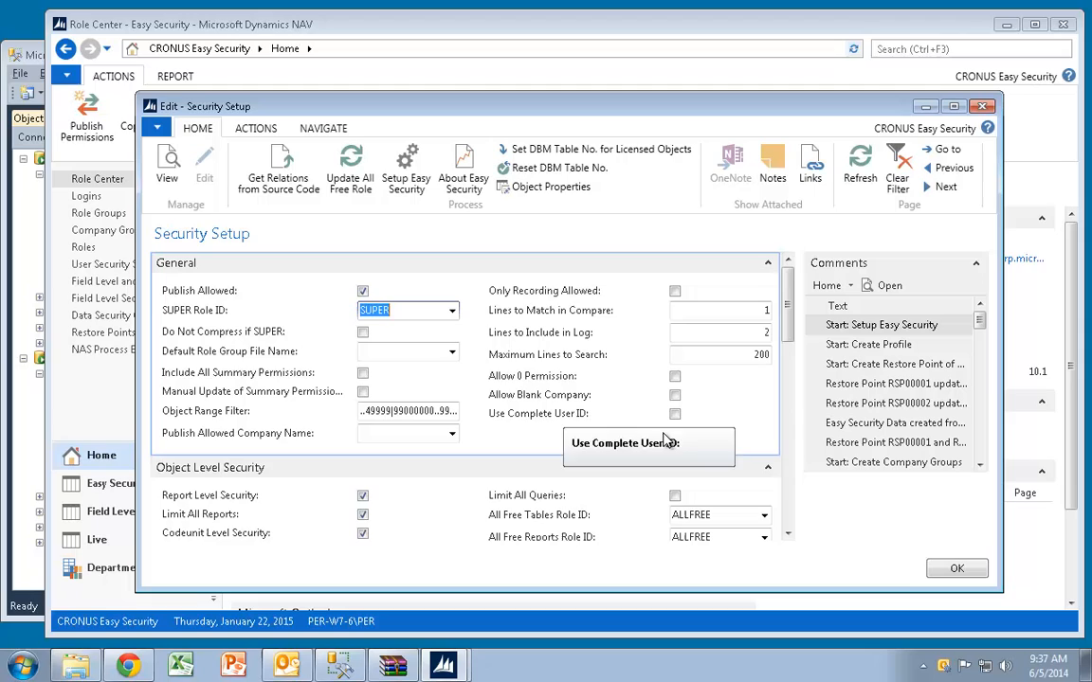
pyautogui.moveTo(673, 410)
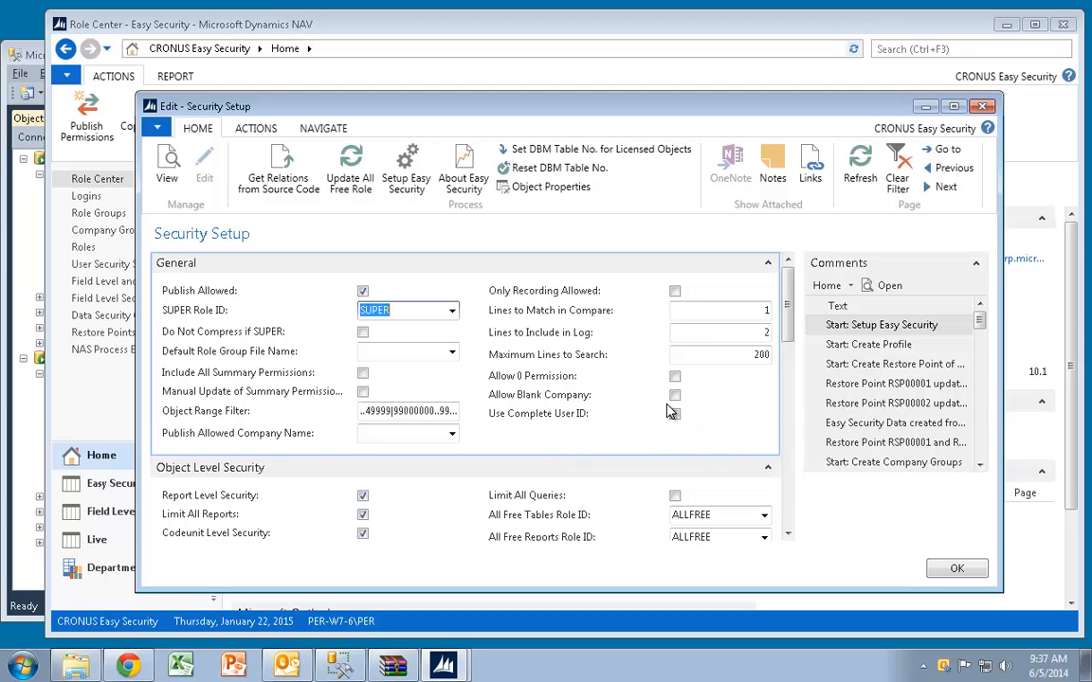
pyautogui.moveTo(680, 422)
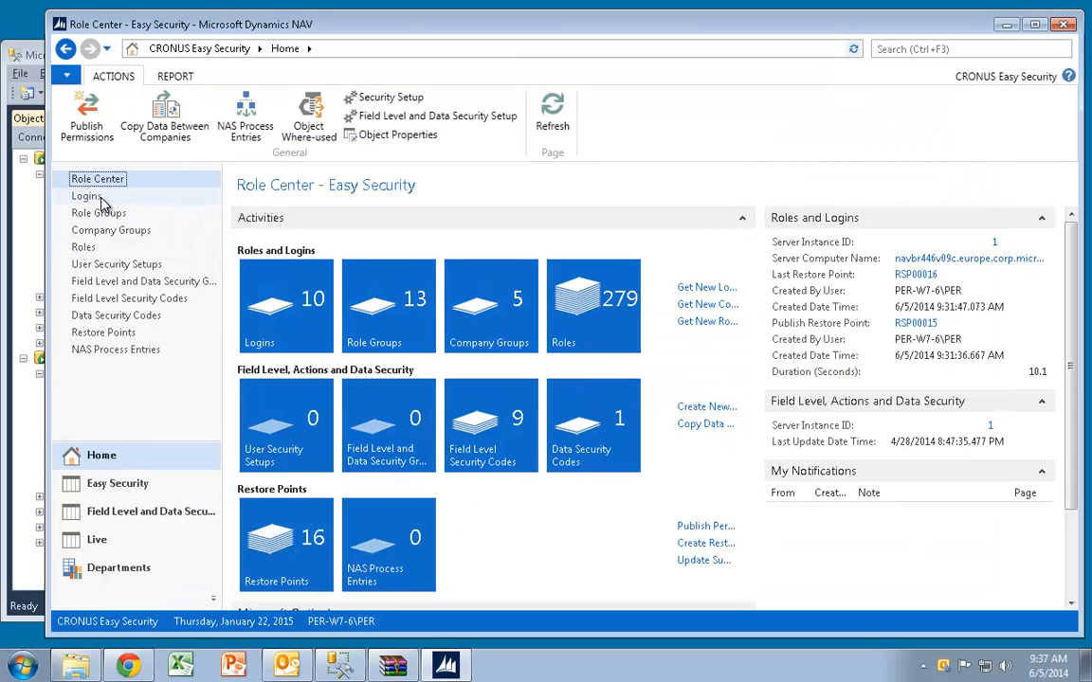
# Open the Logins list and clear the filter limiting SUSAN's login access control lines
pyautogui.click(86, 196)
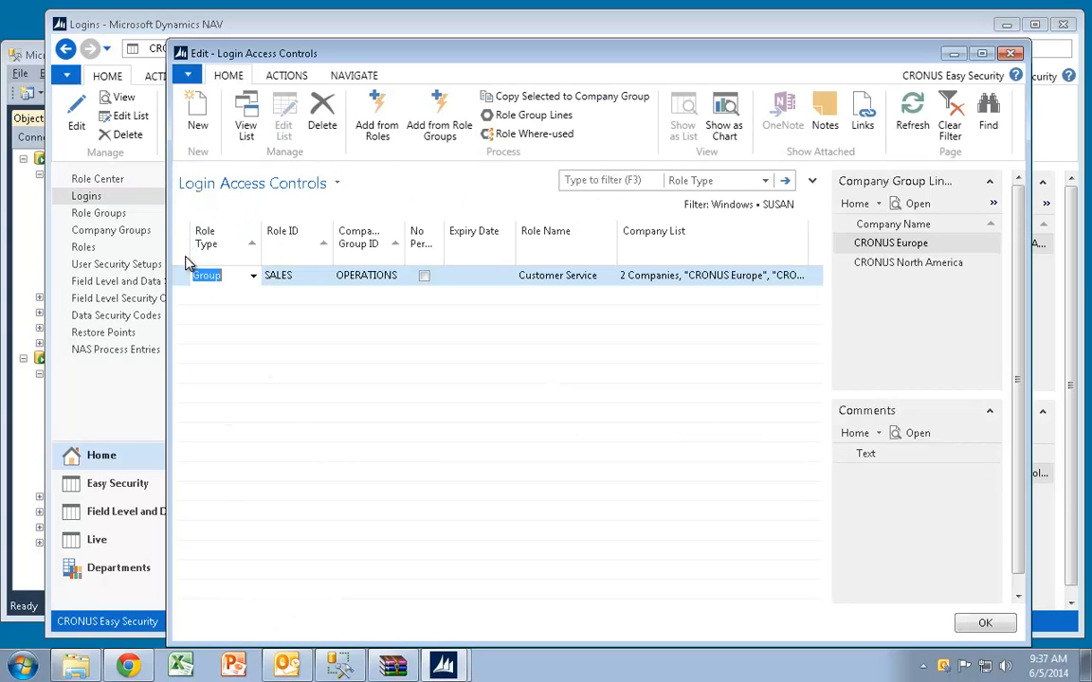
pyautogui.click(811, 181)
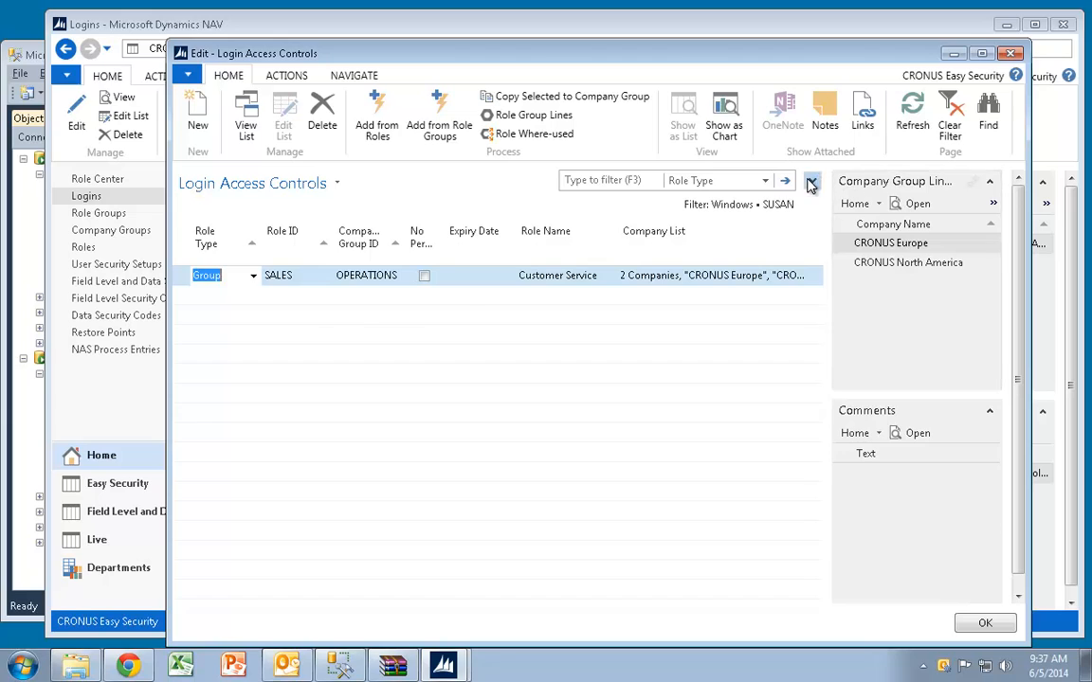
pyautogui.click(811, 181)
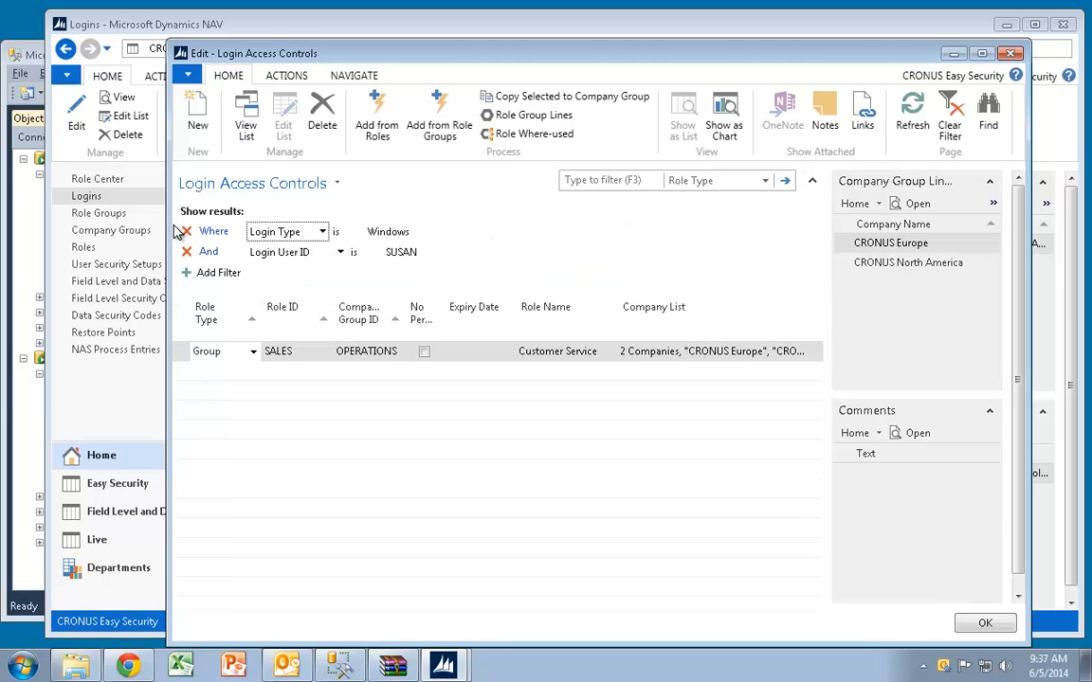
pyautogui.click(183, 231)
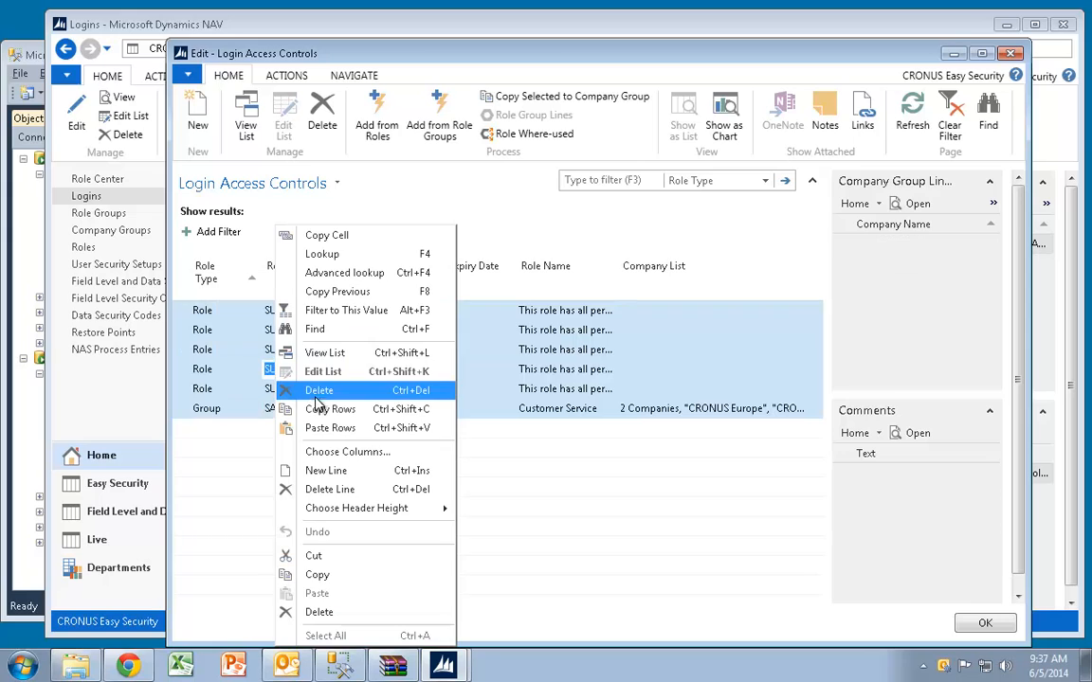
pyautogui.moveTo(331, 409)
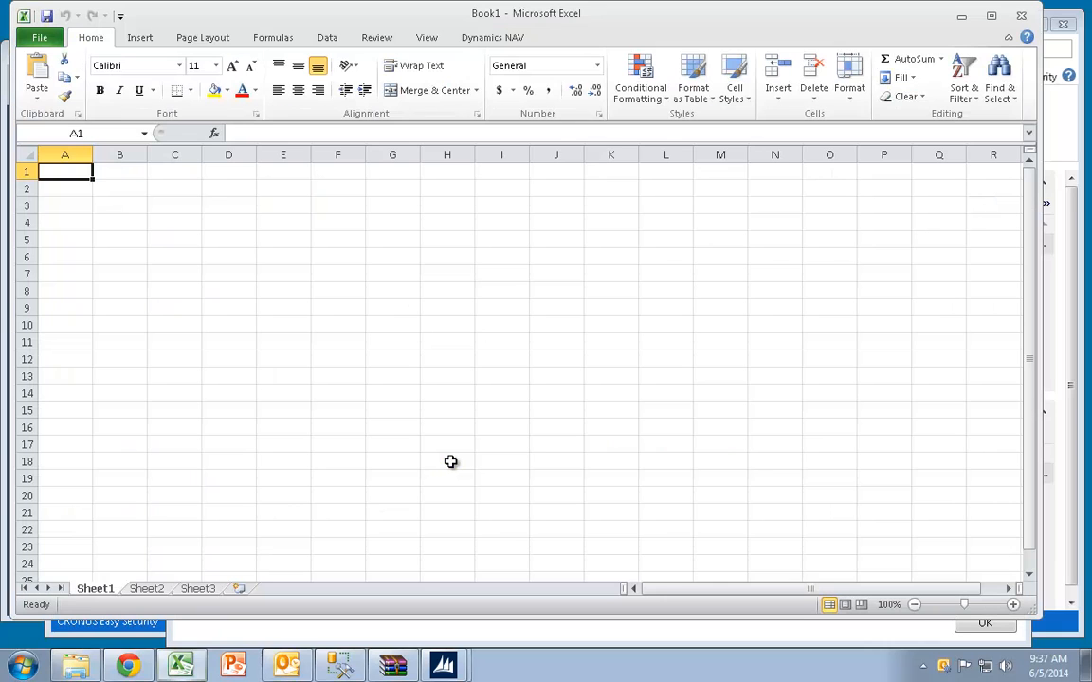
# Paste the six access control lines into Excel and close Login Access Controls
pyautogui.press('ctrl+v')
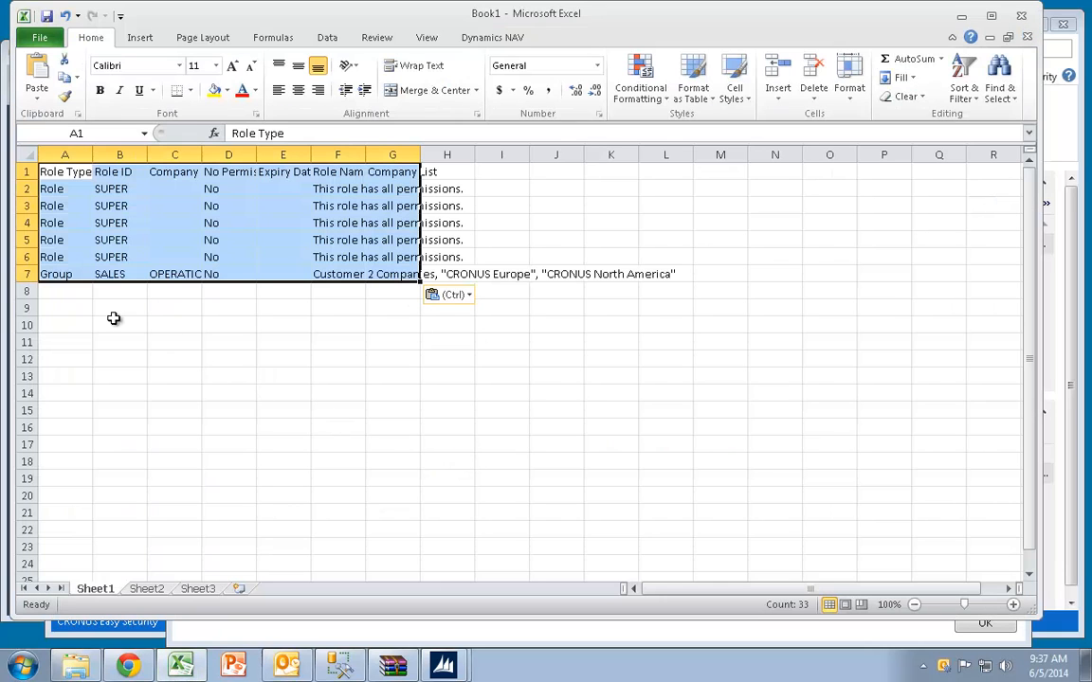
pyautogui.moveTo(395, 202)
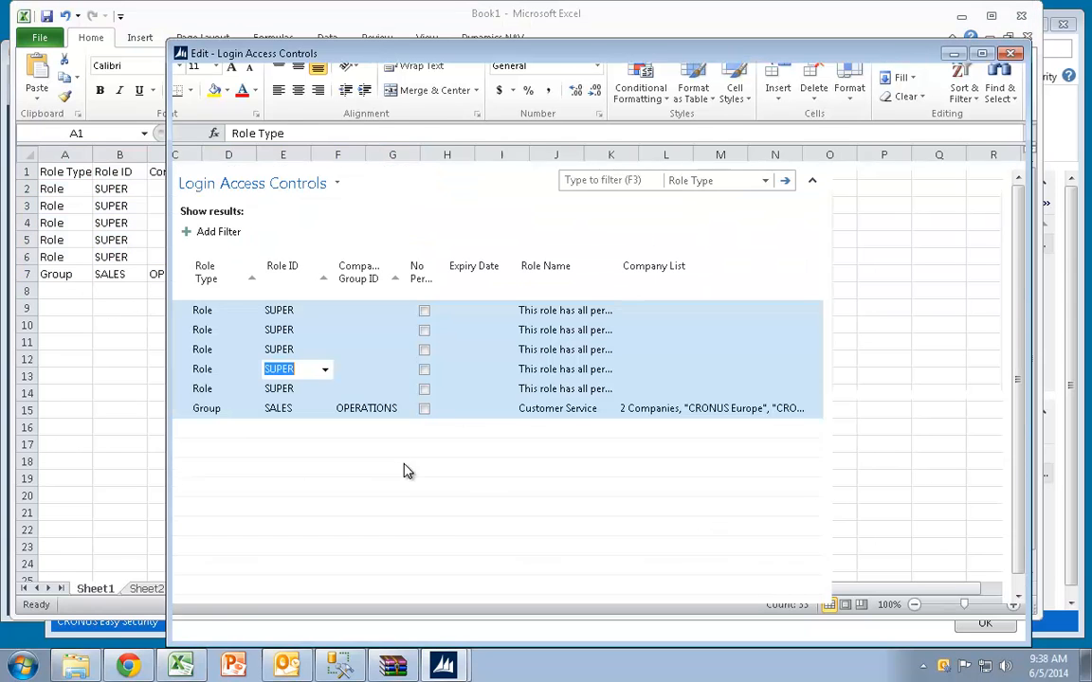
pyautogui.click(984, 622)
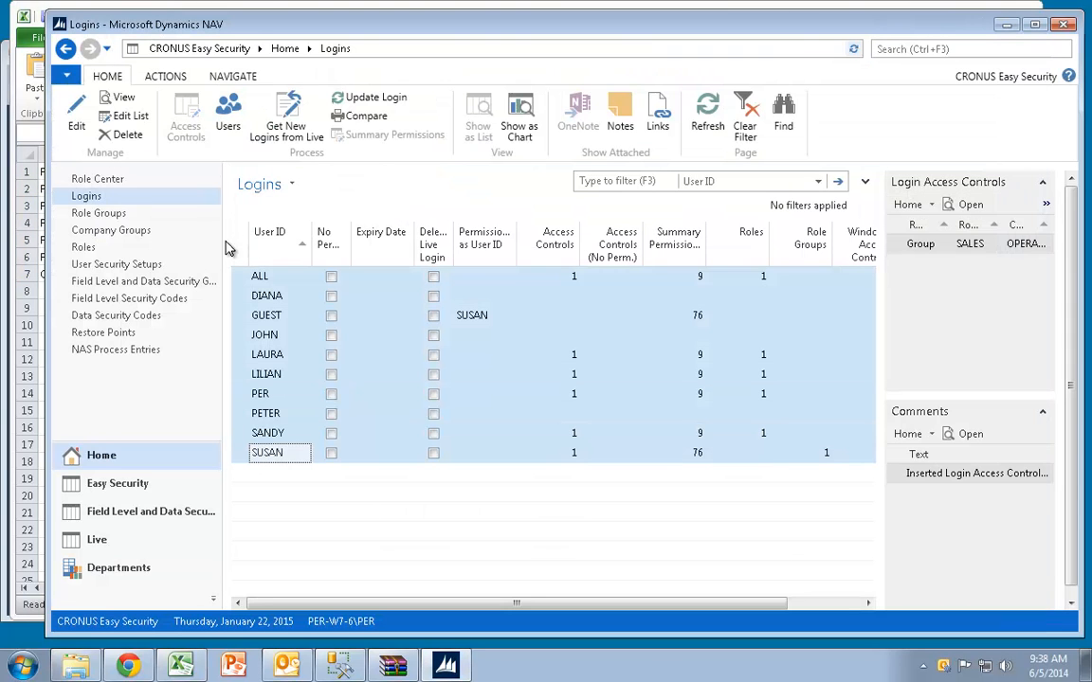
# Delete all Easy Security logins after confirming, then return to the Role Center
pyautogui.click(127, 126)
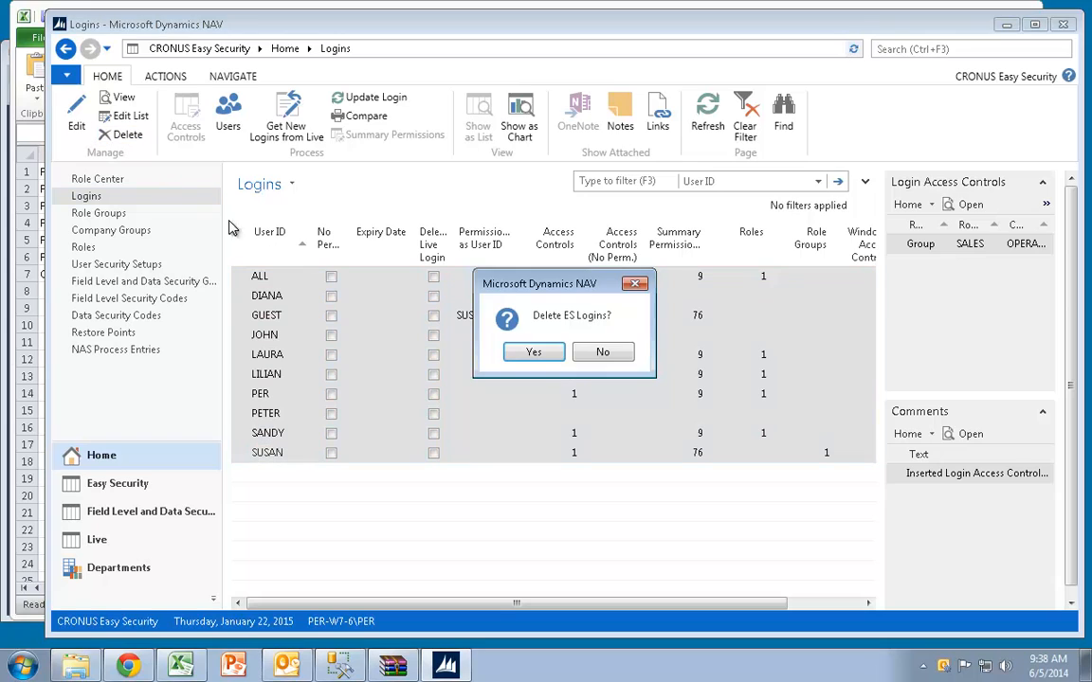
pyautogui.click(532, 352)
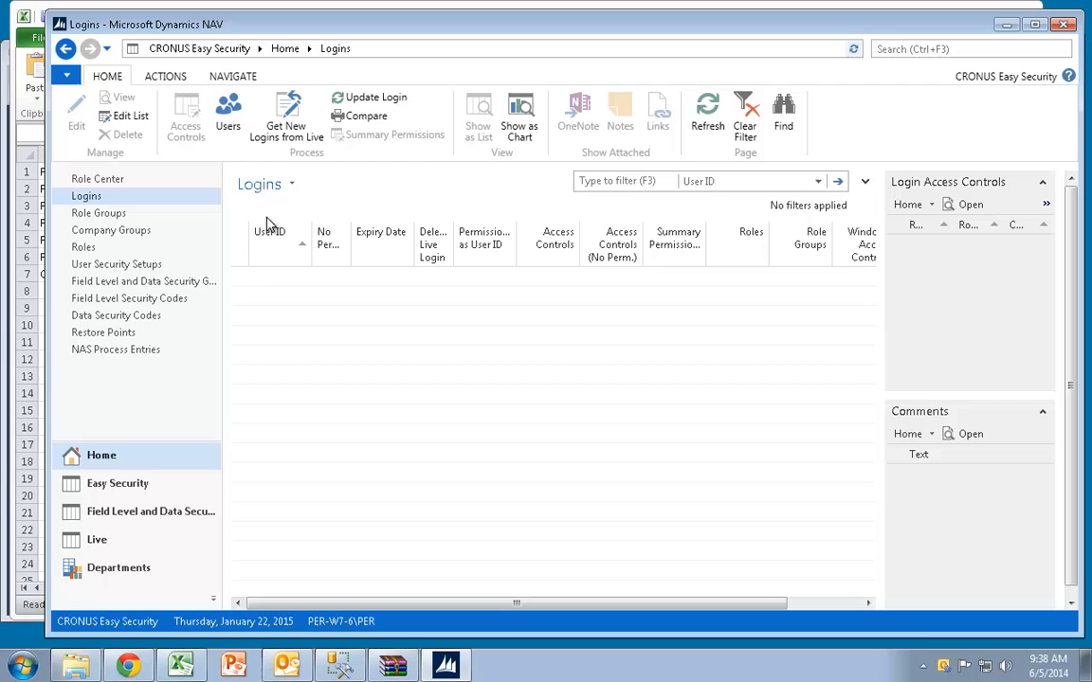
pyautogui.moveTo(363, 115)
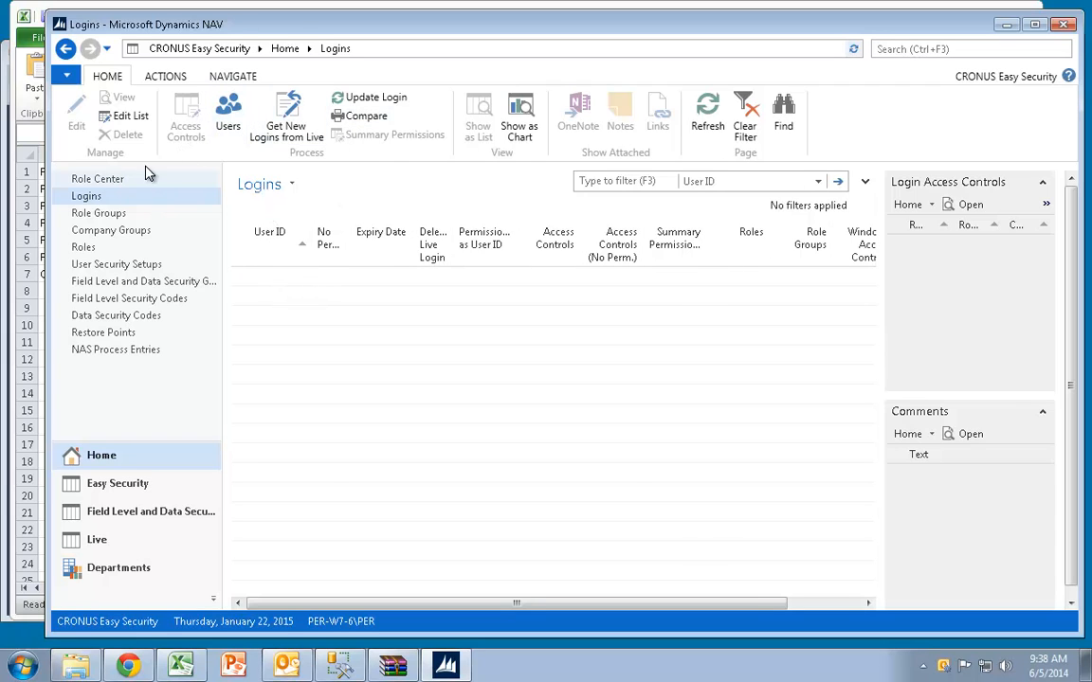
pyautogui.click(97, 179)
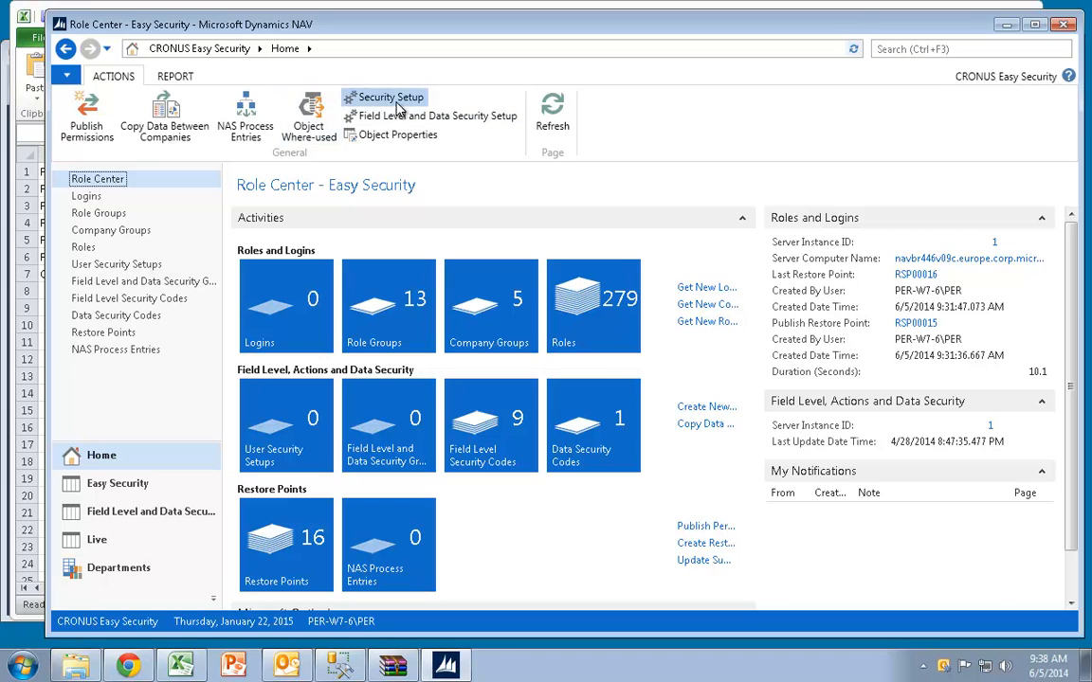
# Enable Use Complete User ID in Security Setup and close the page
pyautogui.click(389, 96)
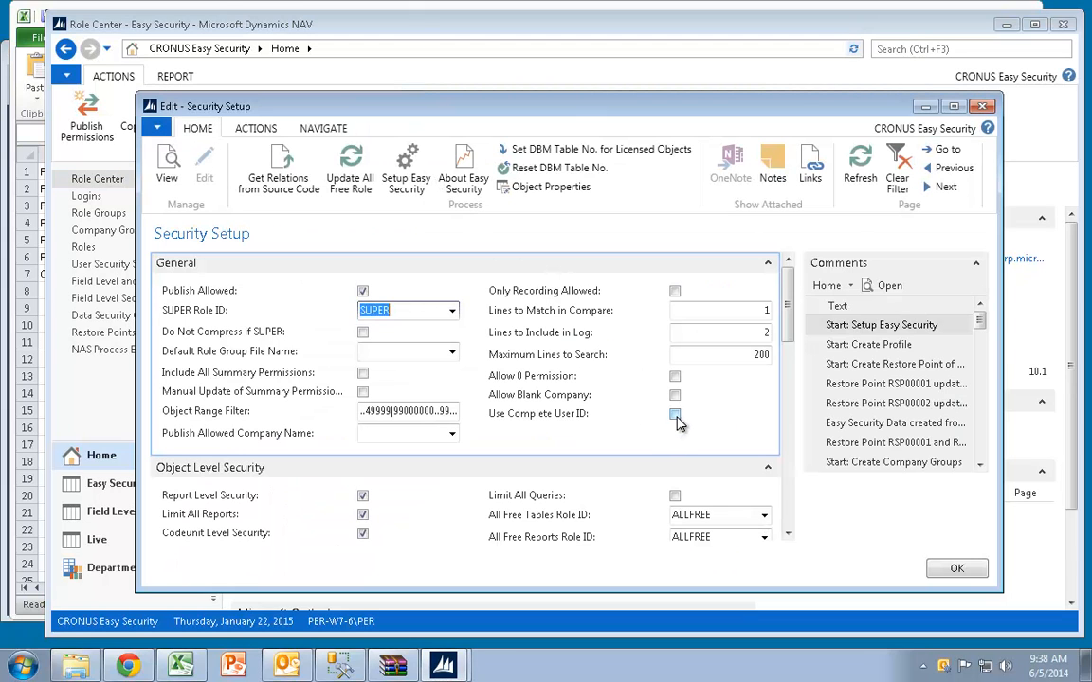
pyautogui.click(674, 414)
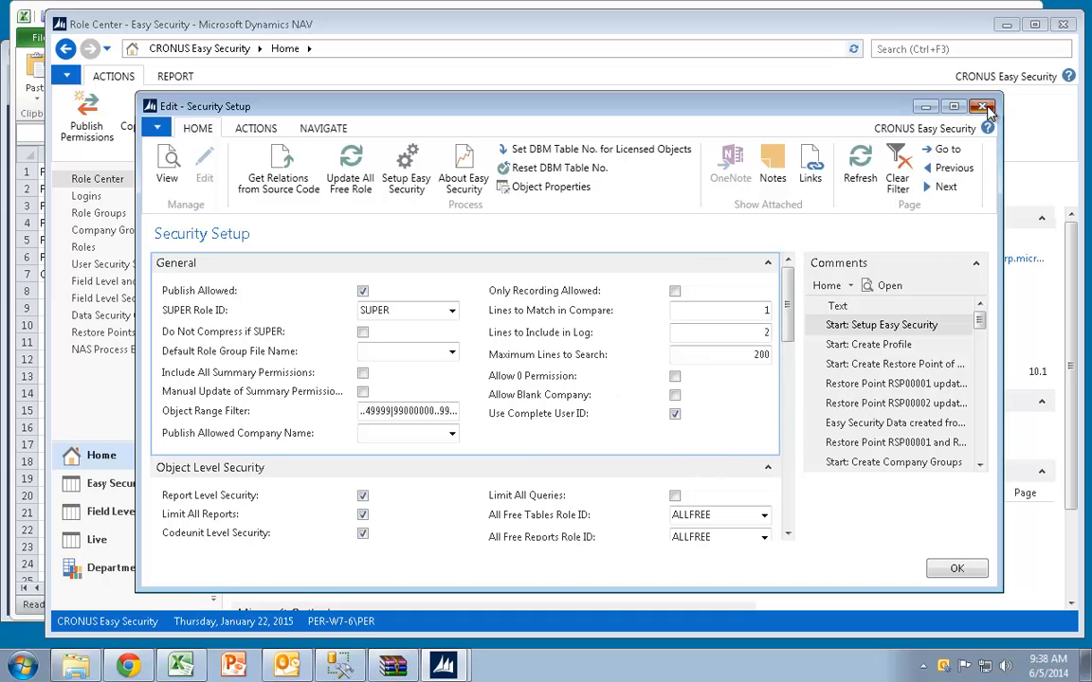
pyautogui.click(981, 106)
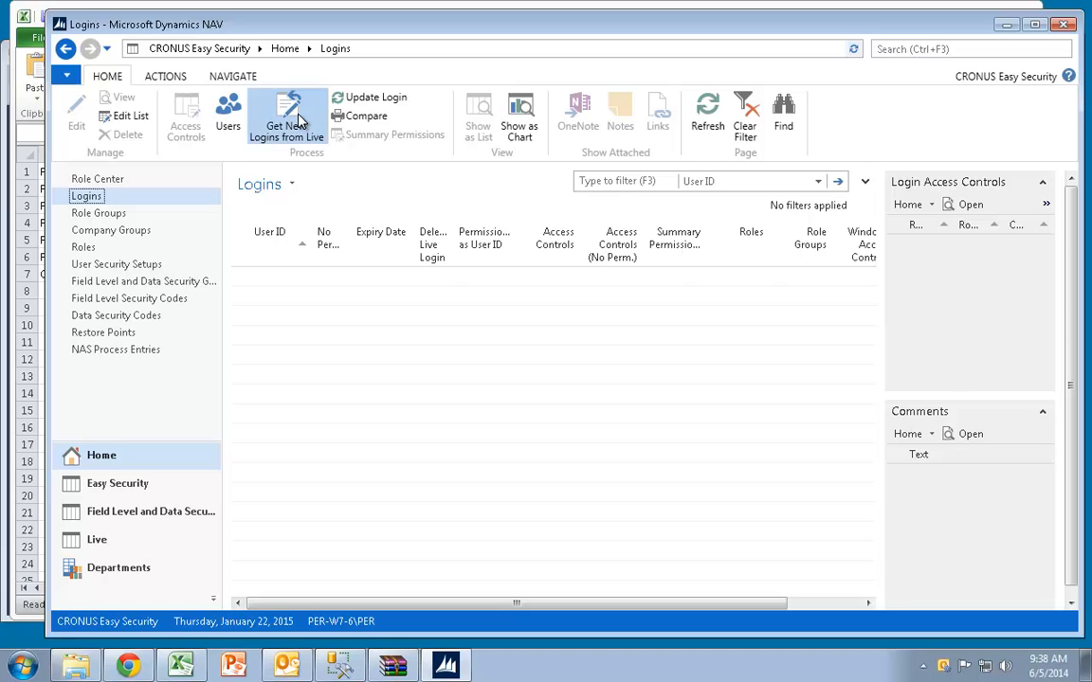
# Get the ten logins from Live, acknowledging the restore point and added logins messages
pyautogui.click(287, 114)
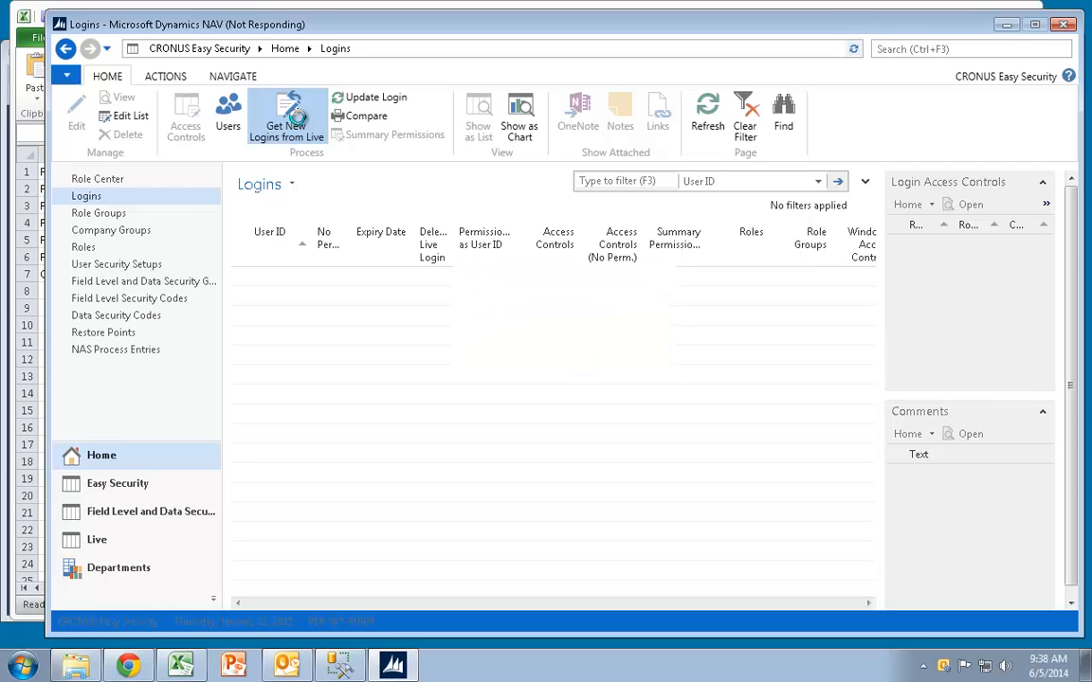
pyautogui.click(285, 118)
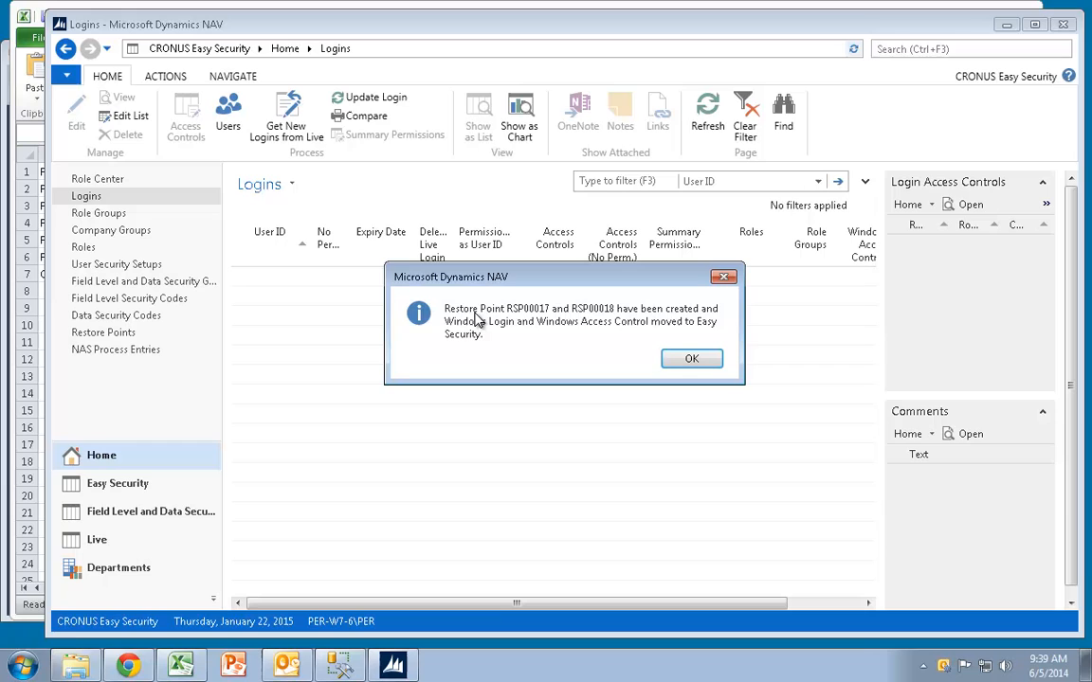
pyautogui.click(691, 358)
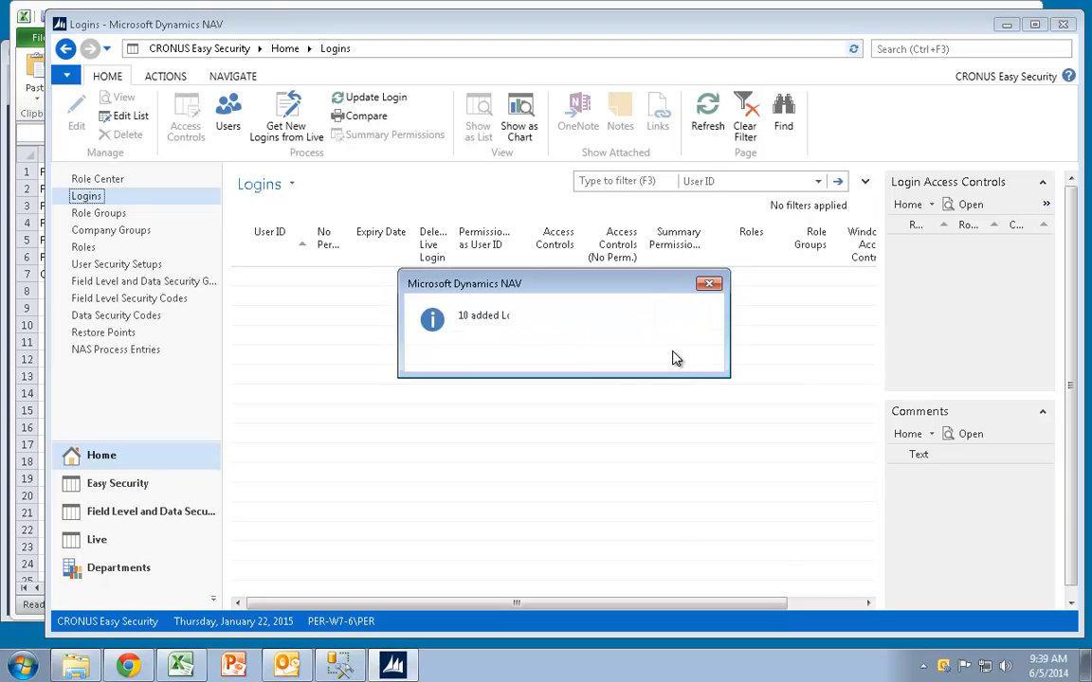
pyautogui.click(708, 283)
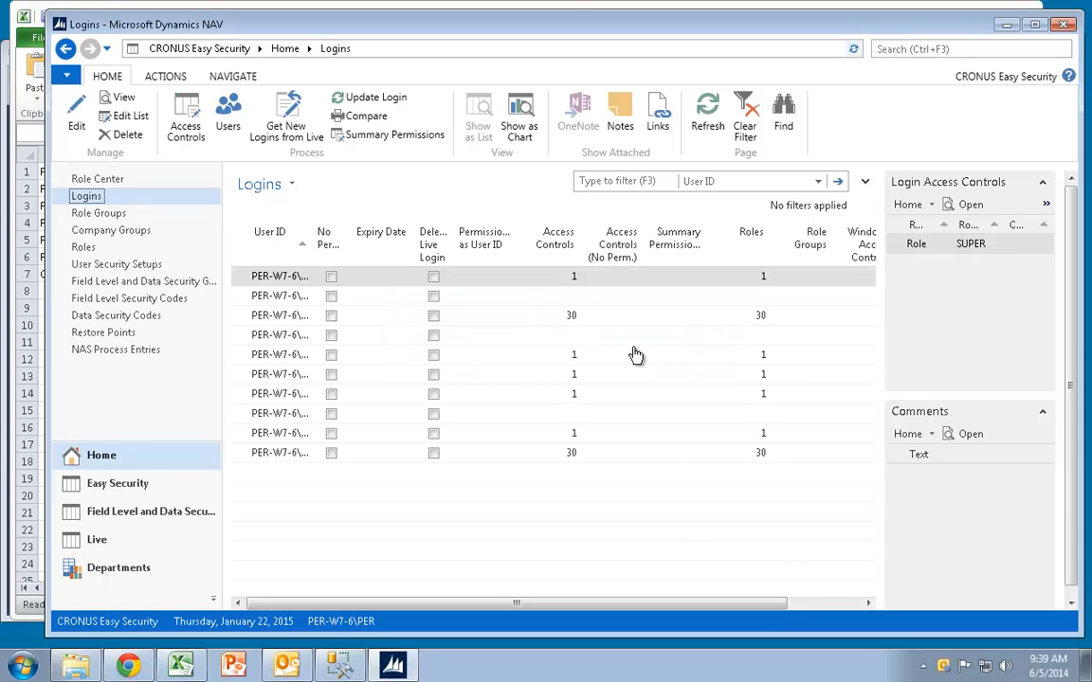
pyautogui.click(280, 275)
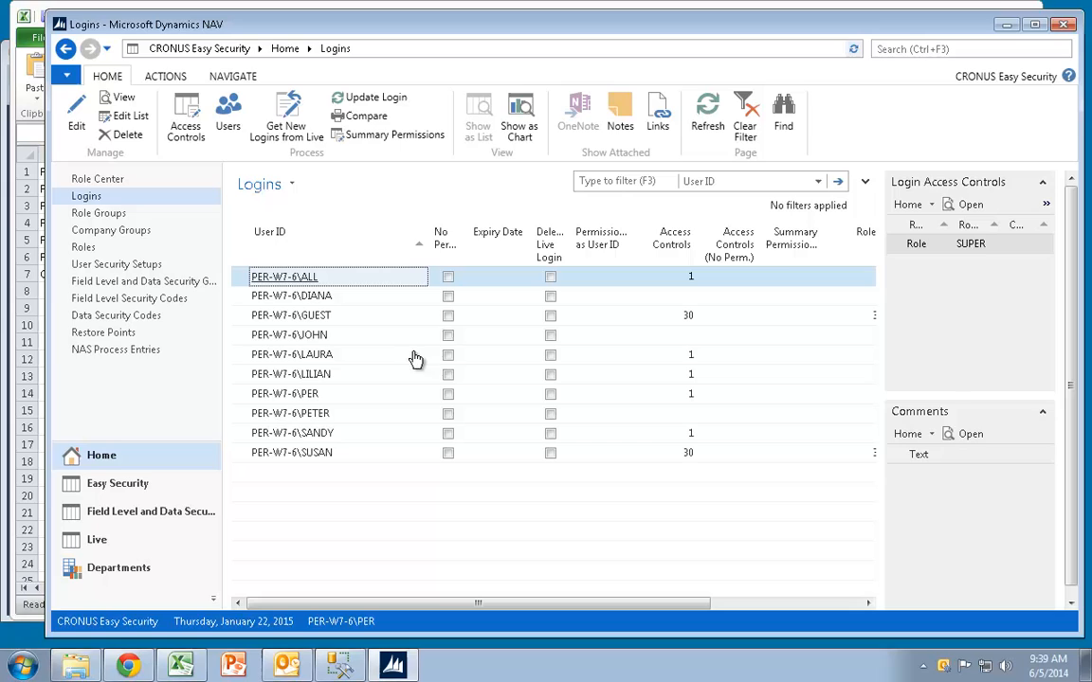
pyautogui.moveTo(487, 329)
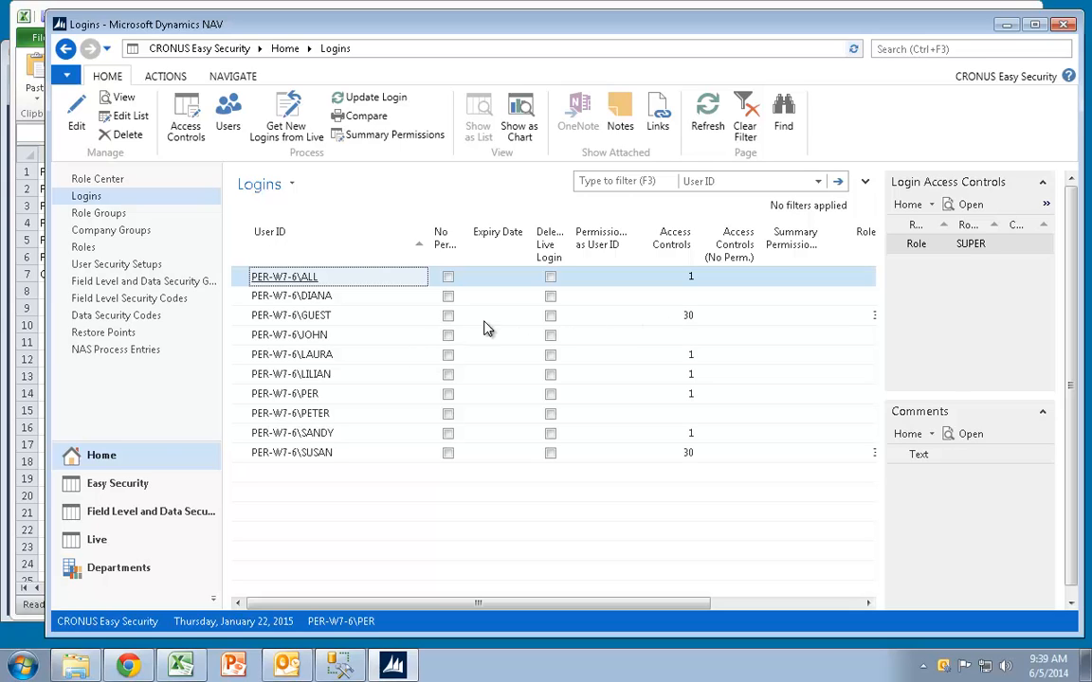
pyautogui.moveTo(680, 329)
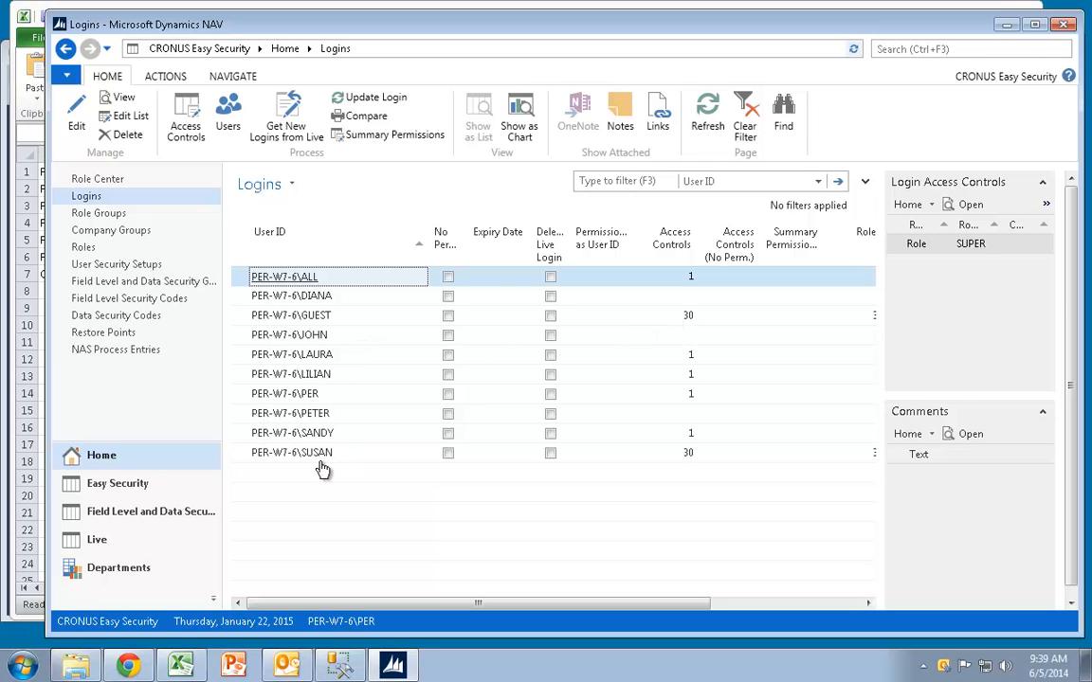
pyautogui.moveTo(397, 457)
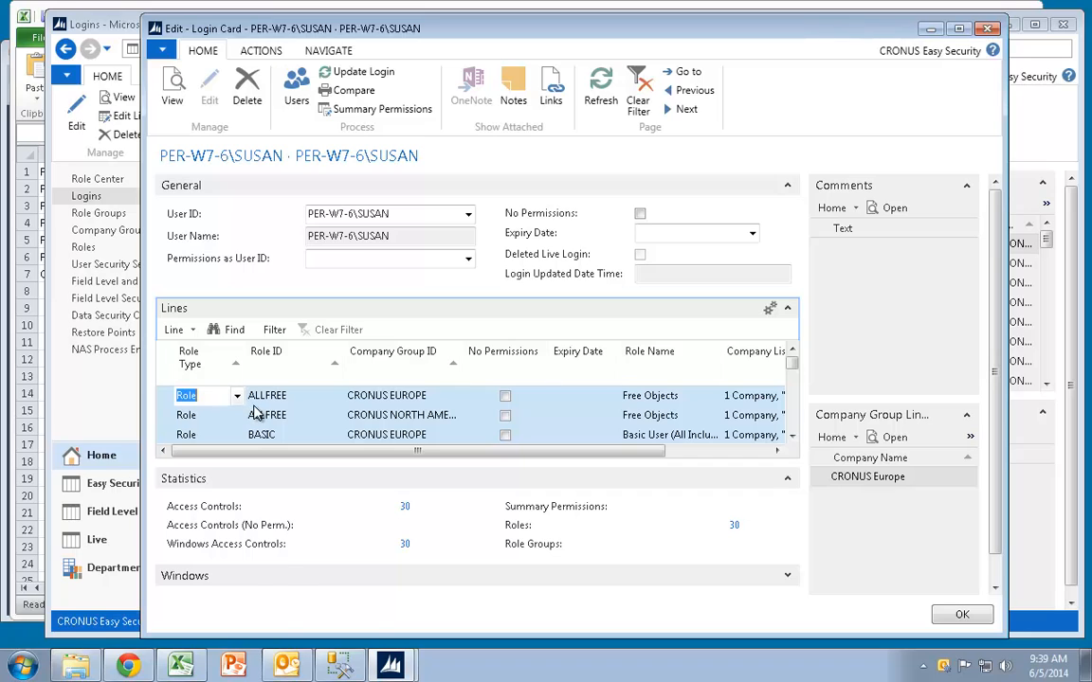
# Delete SUSAN's individual role lines, confirming the deletion
pyautogui.rightClick(266, 395)
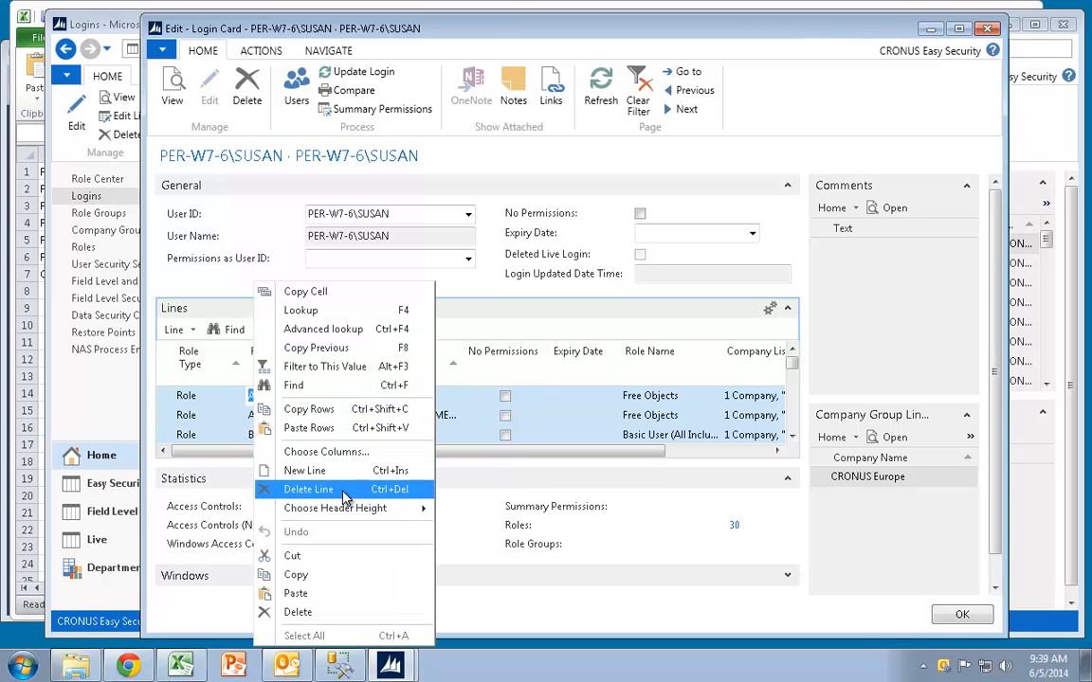
pyautogui.click(308, 489)
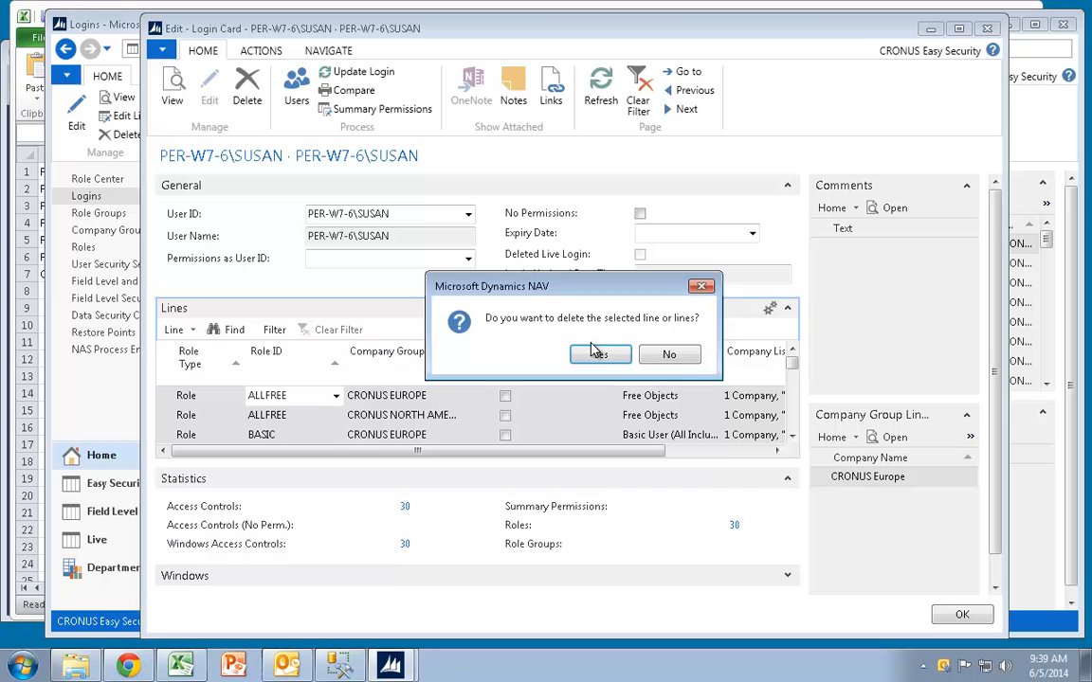
pyautogui.click(599, 353)
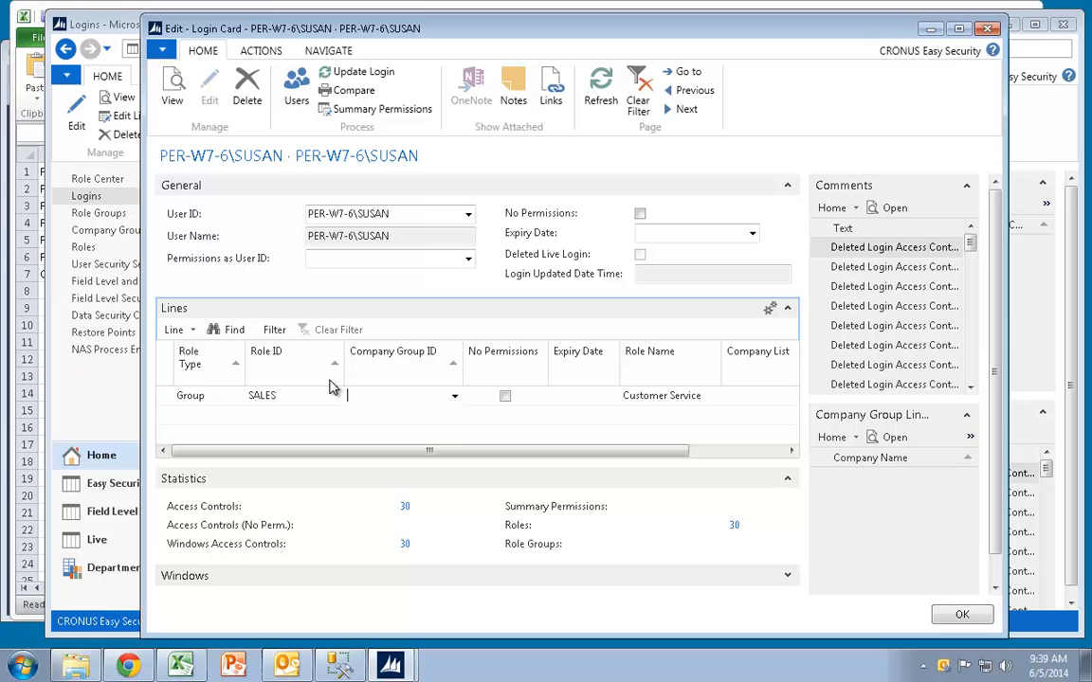
# Add the SALES group line with company group OPERATIONS and close the Login Card
pyautogui.click(454, 395)
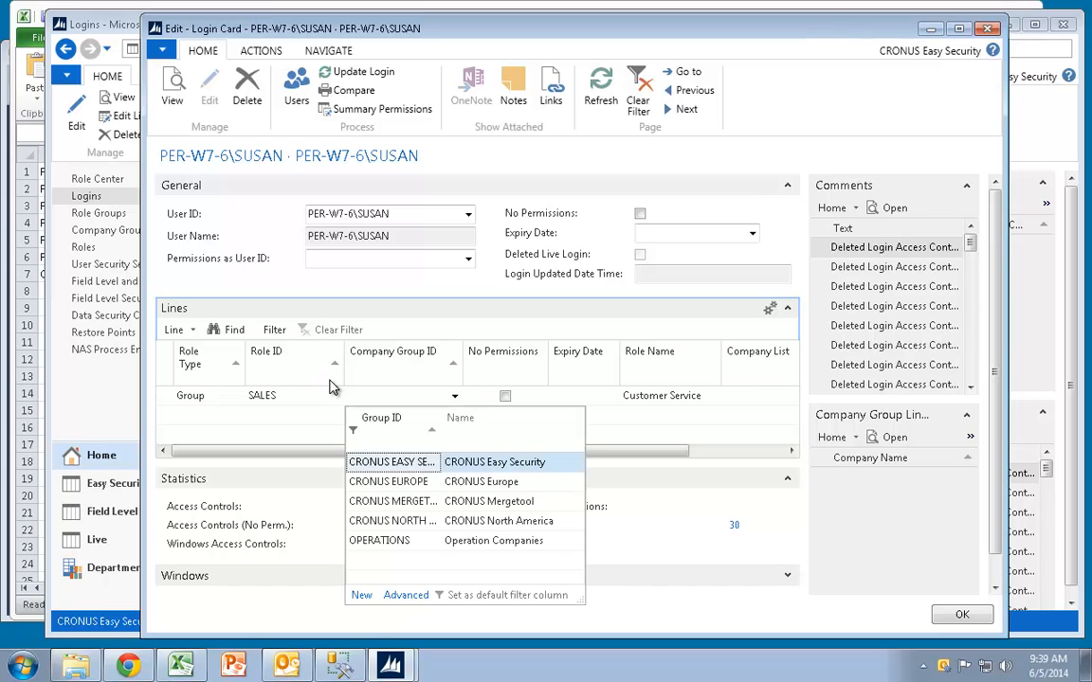
pyautogui.click(379, 540)
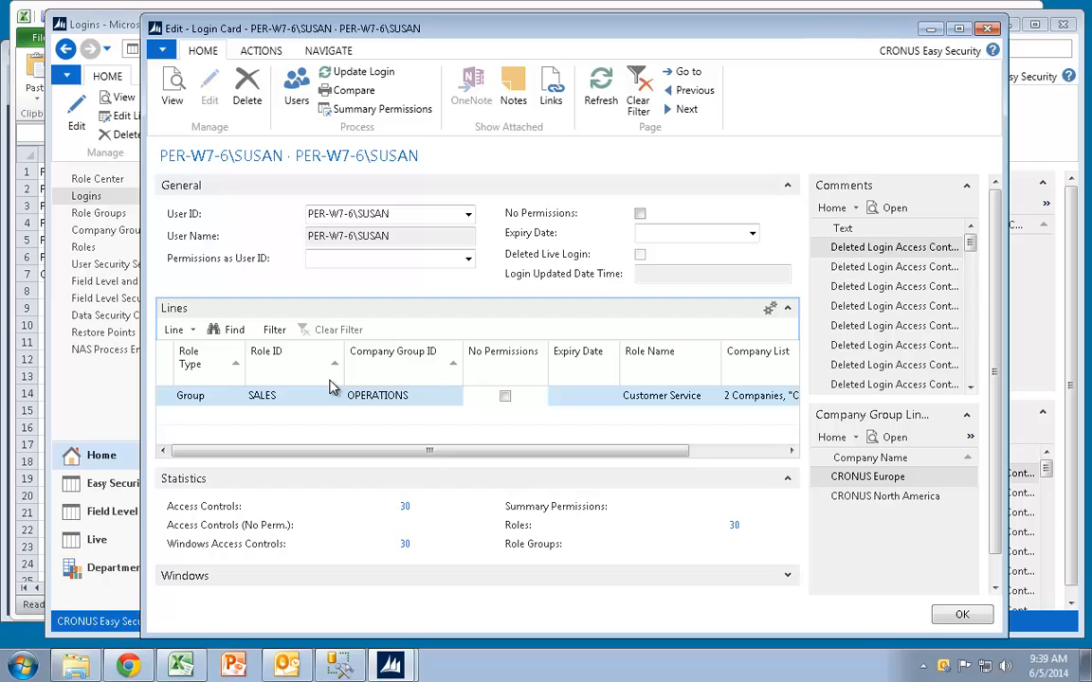
pyautogui.click(189, 395)
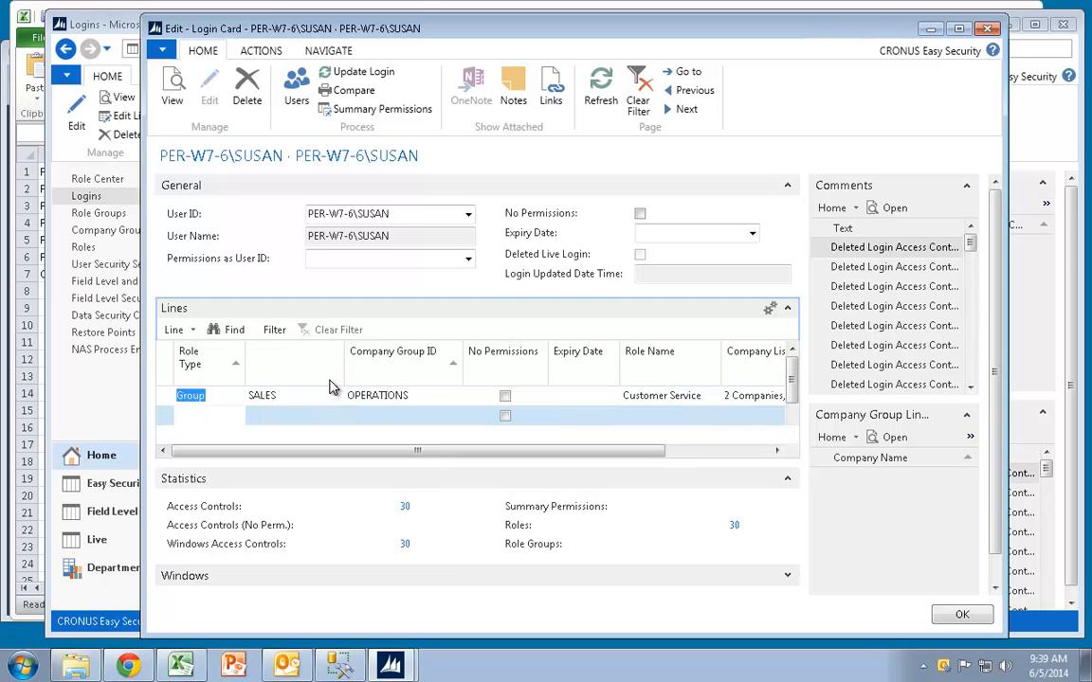
pyautogui.click(961, 614)
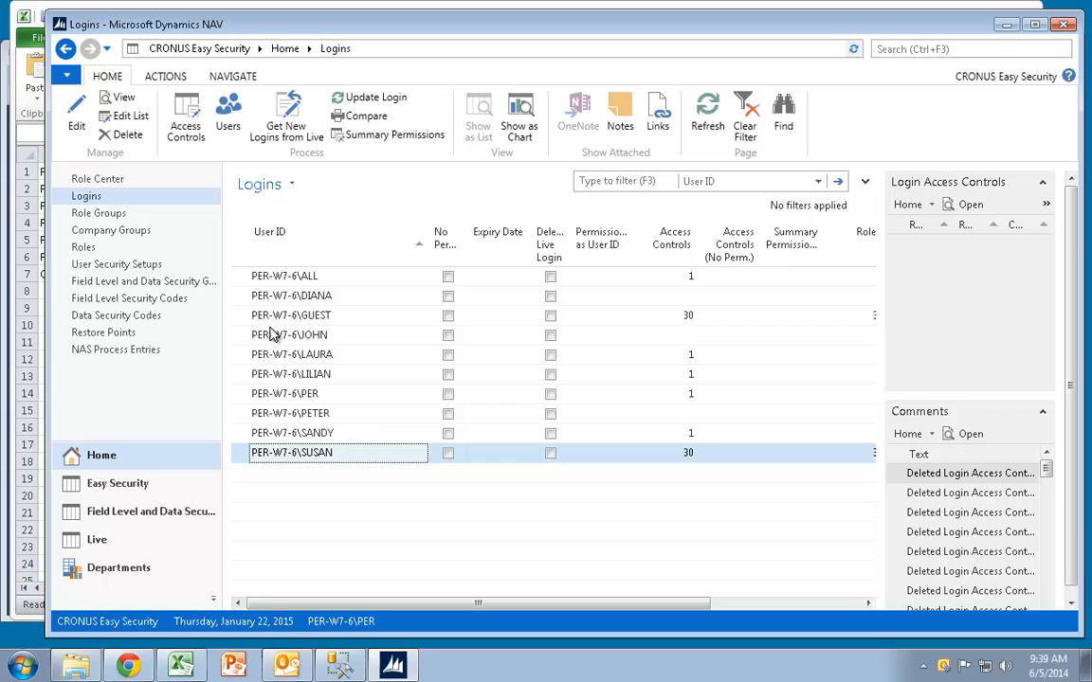
# Remove GUEST's role lines, set Permissions as User ID to PER-W7-6\SUSAN, close card
pyautogui.click(291, 314)
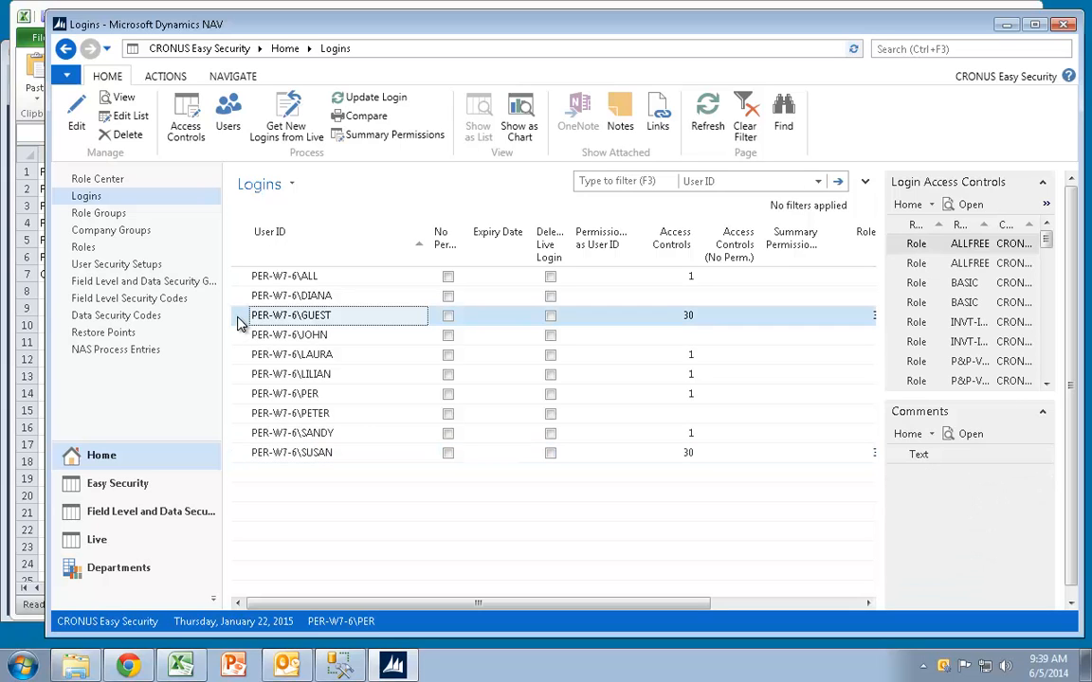
pyautogui.doubleClick(291, 316)
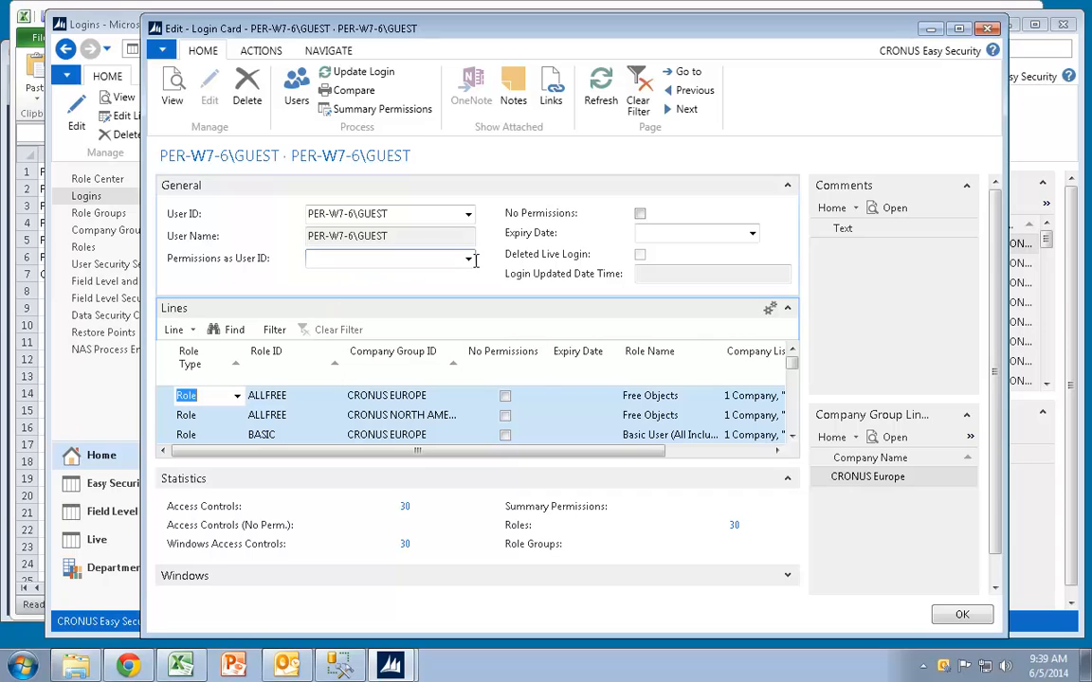
pyautogui.rightClick(266, 415)
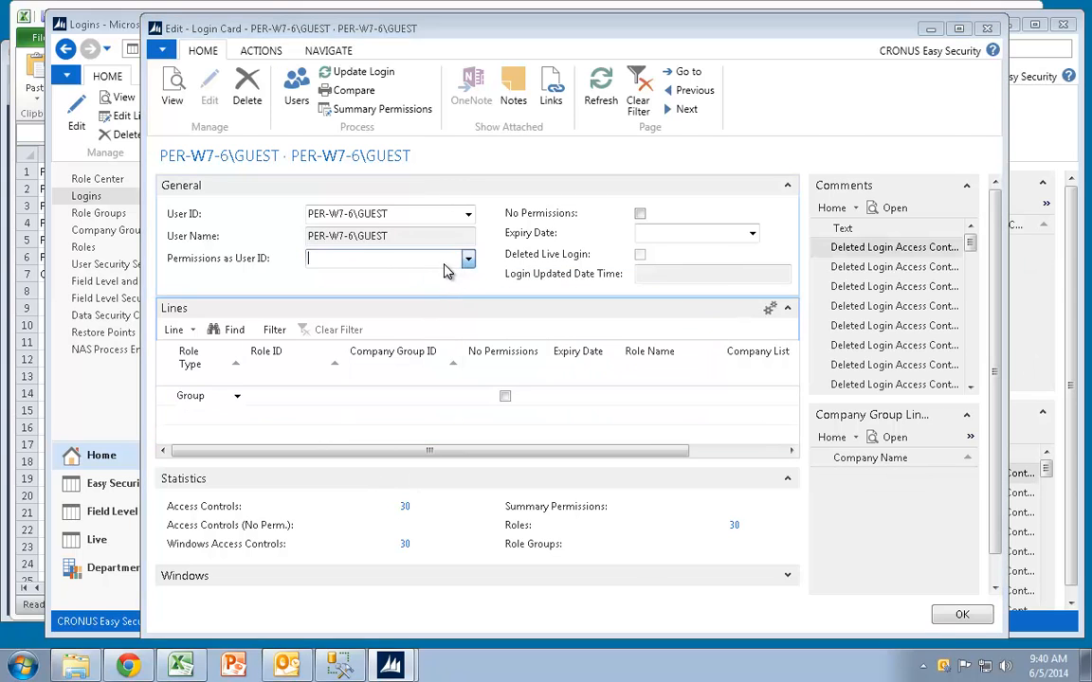
pyautogui.click(467, 258)
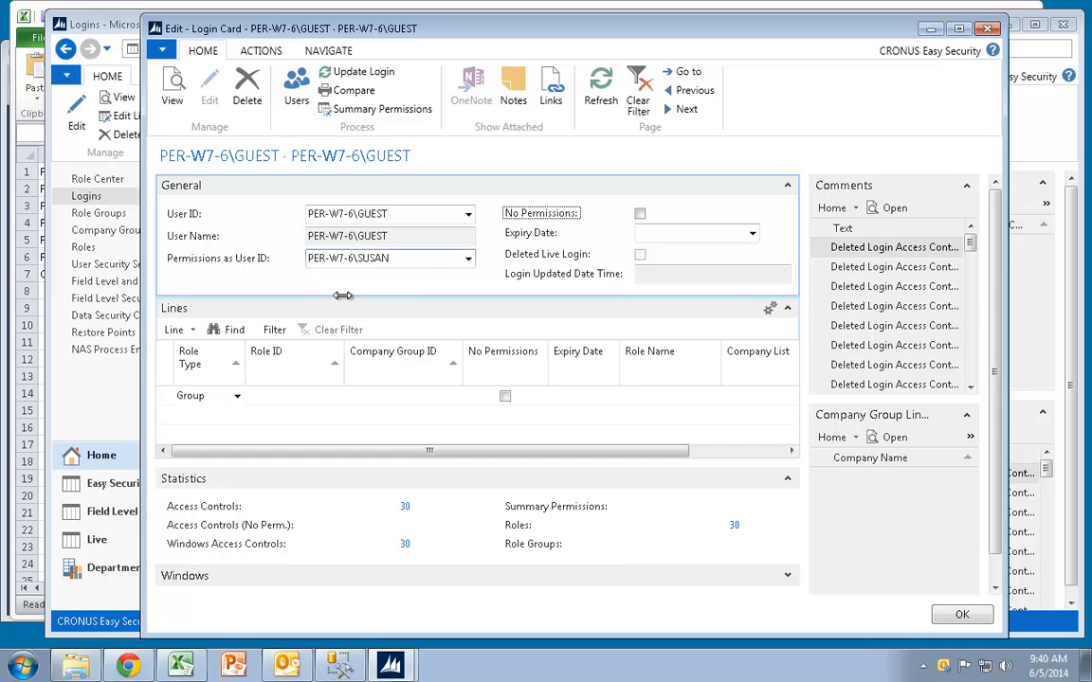
pyautogui.click(962, 614)
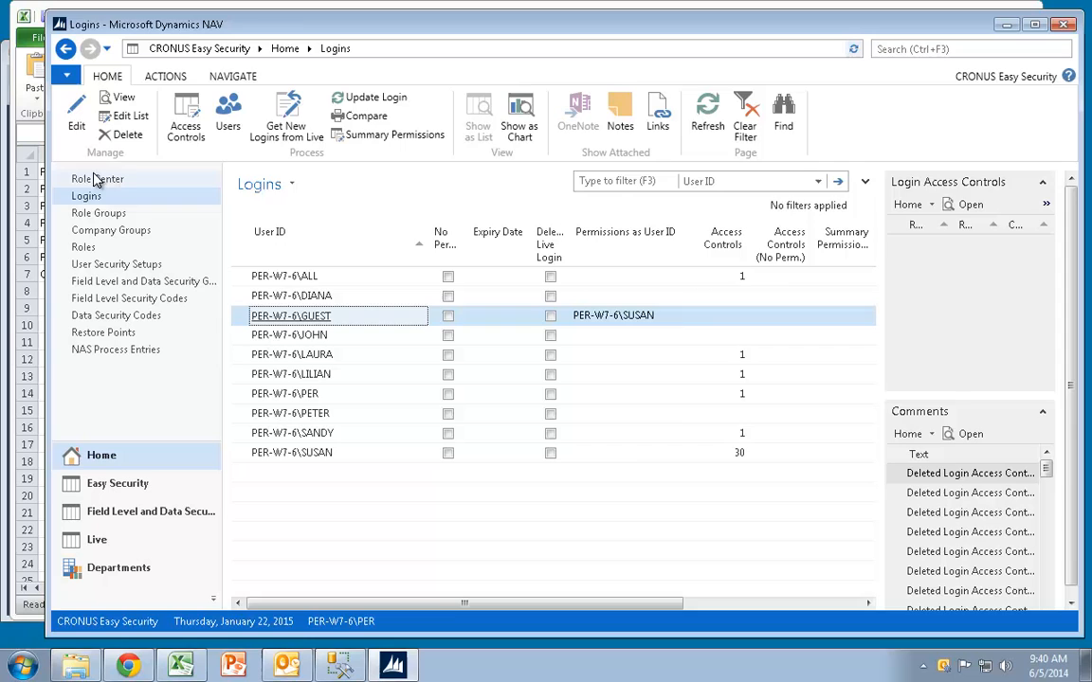
# Open Publish Permissions from the Role Center, enter a partial description, and publish
pyautogui.click(98, 180)
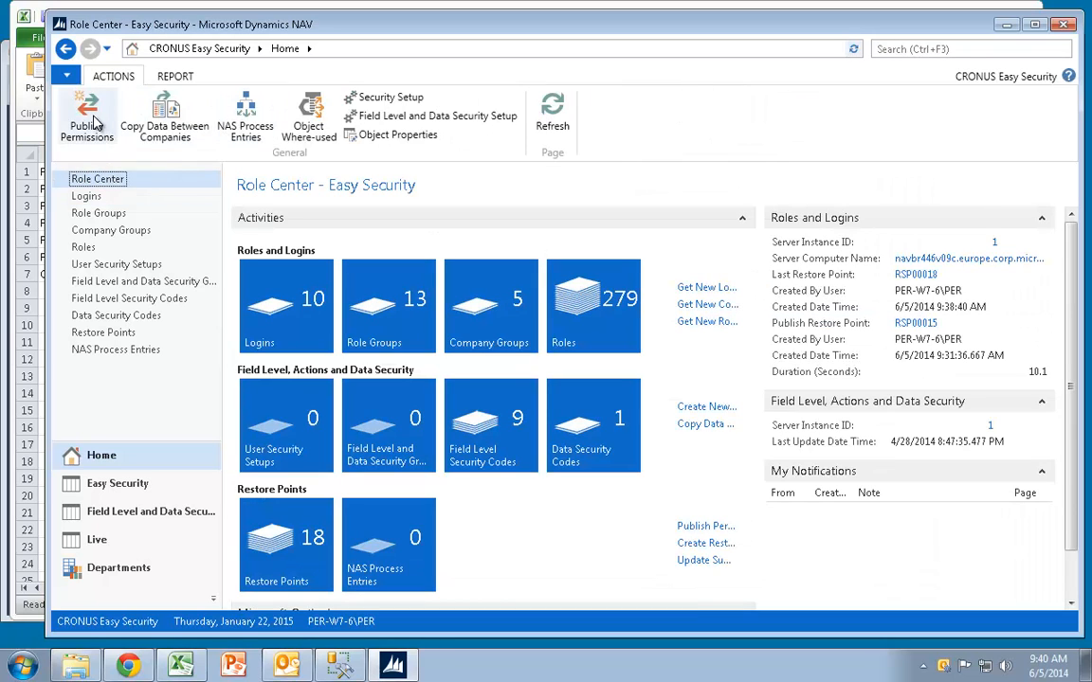
pyautogui.click(86, 114)
pyautogui.write('Changed')
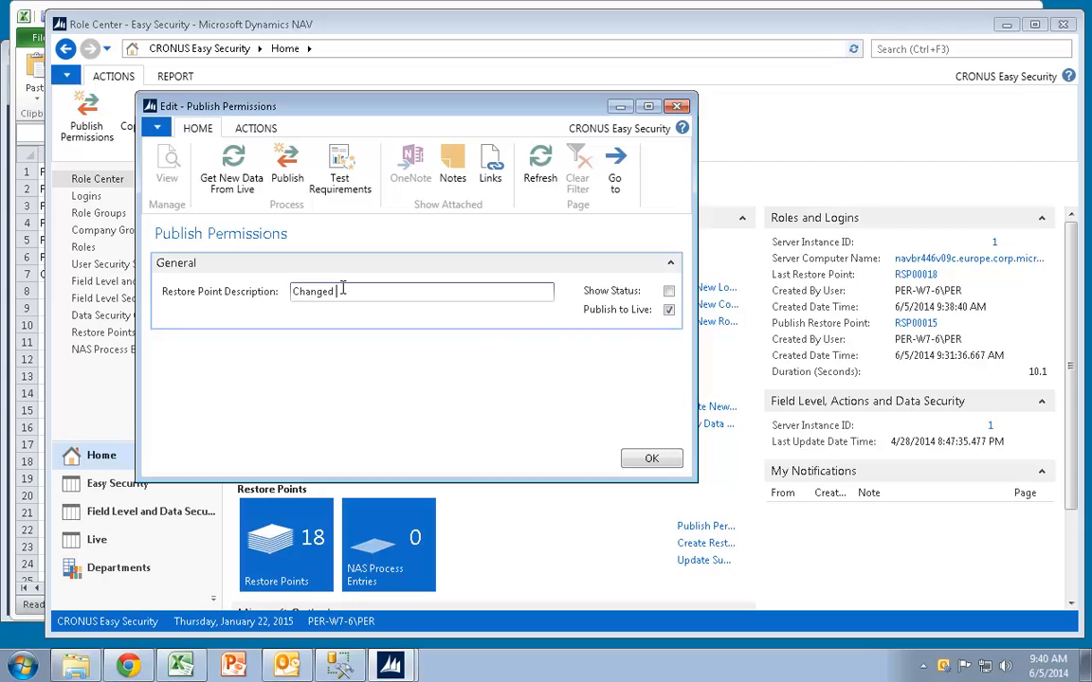
pyautogui.write('Use Complete User ID')
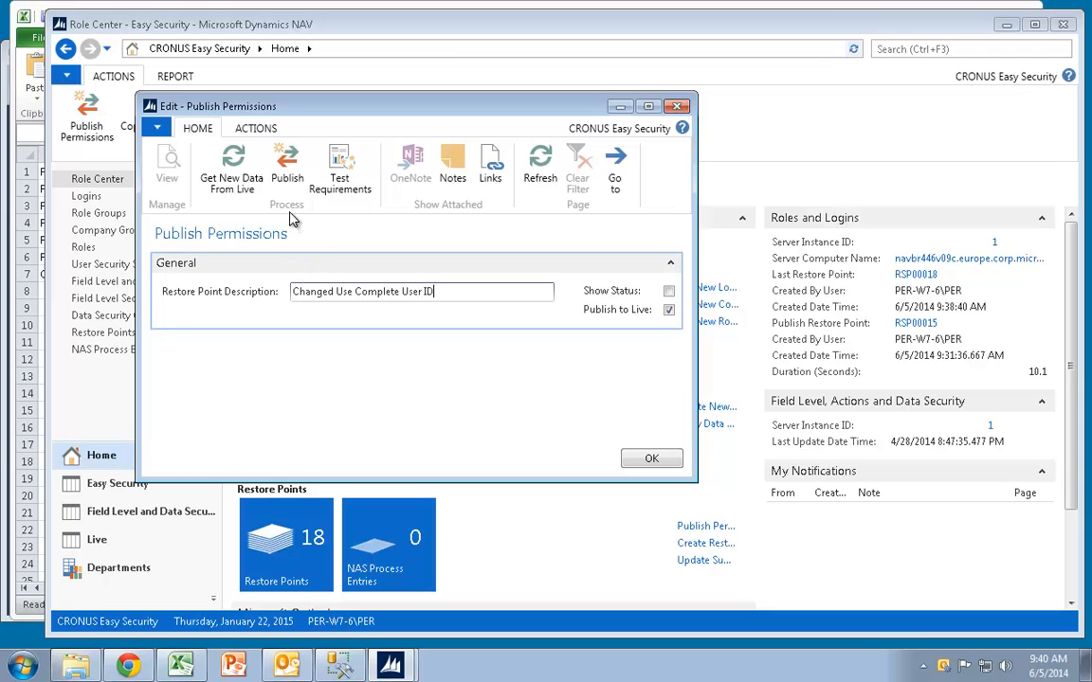
pyautogui.click(287, 166)
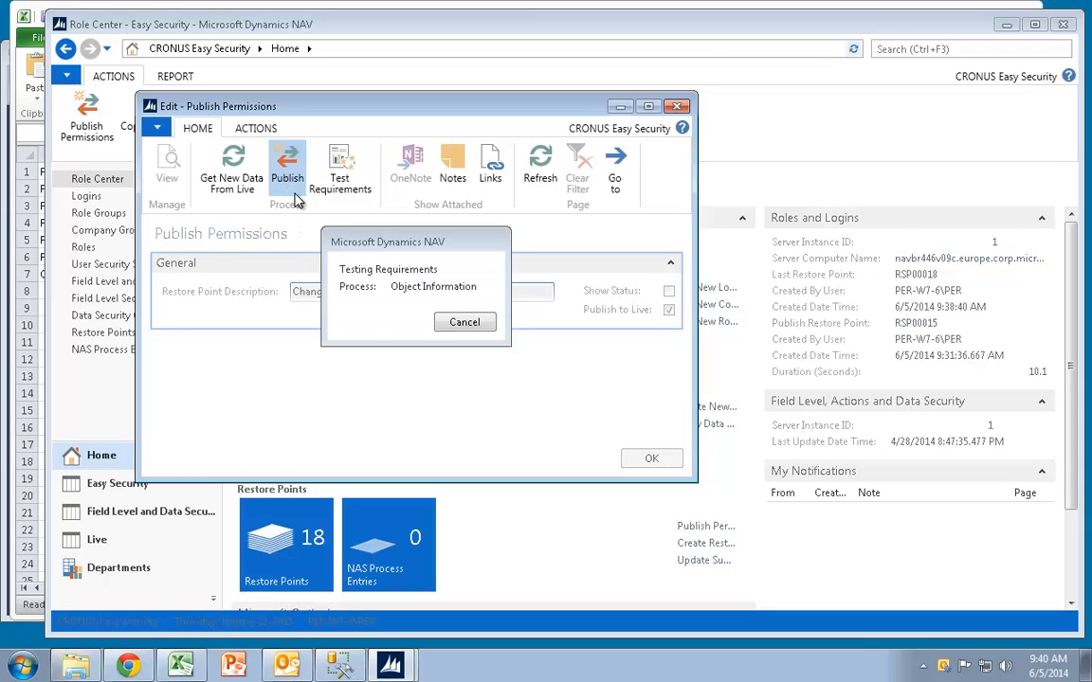
pyautogui.moveTo(369, 327)
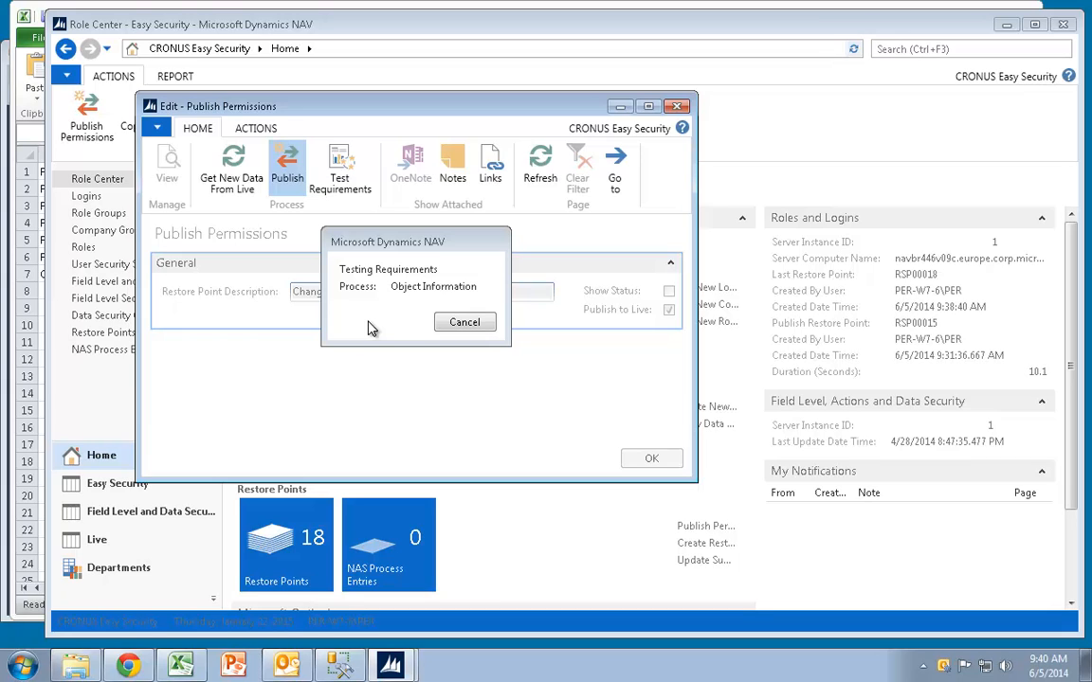
# Enter restore point description 'Changed Use Complete User ID' and publish to live again
pyautogui.click(464, 321)
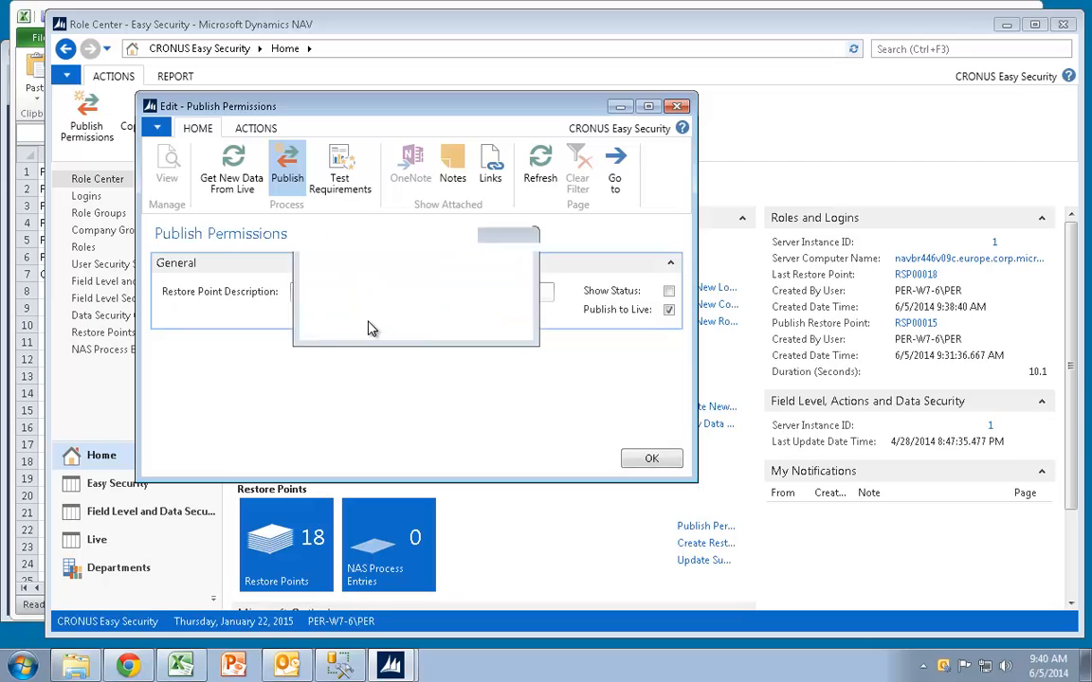
pyautogui.write('Changed Use Complete User ID')
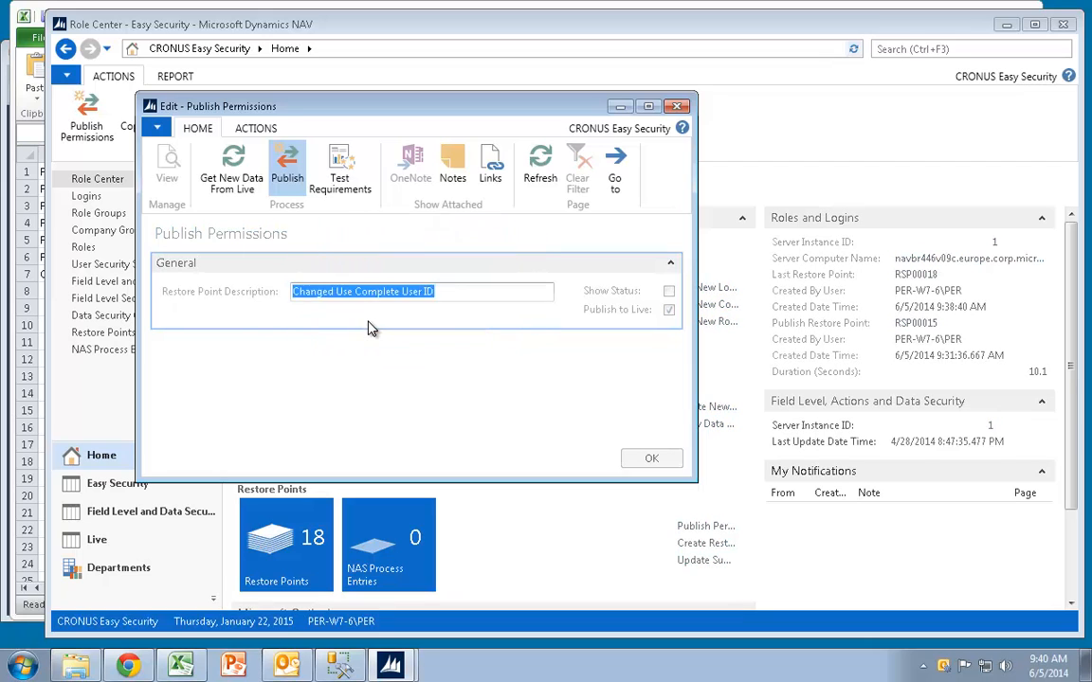
pyautogui.click(288, 166)
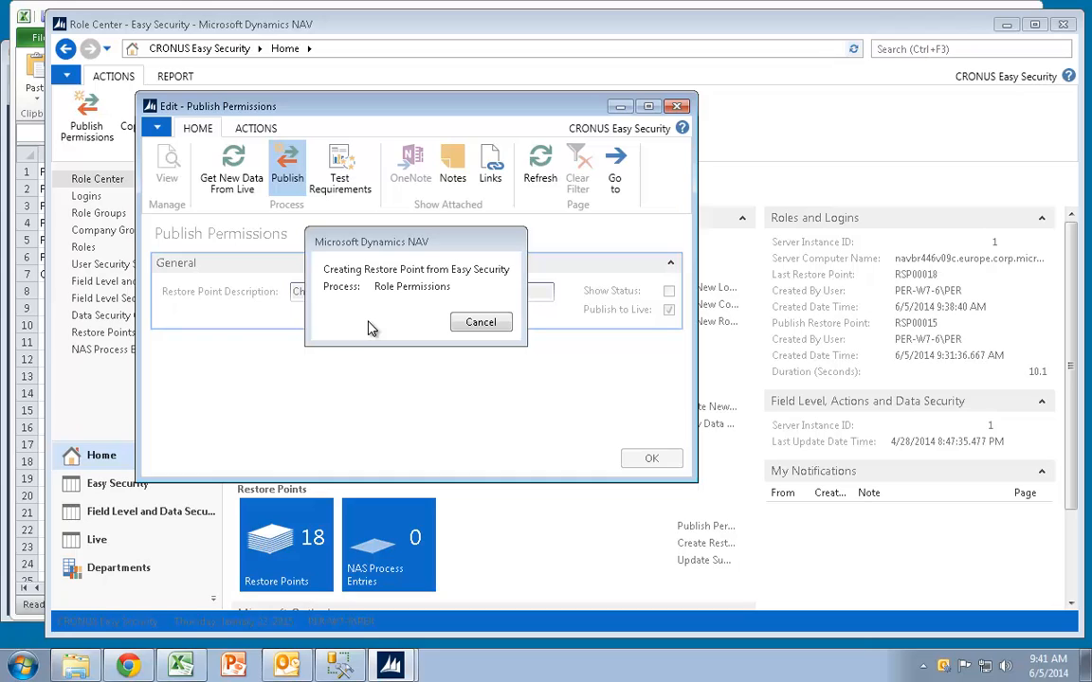
pyautogui.moveTo(359, 315)
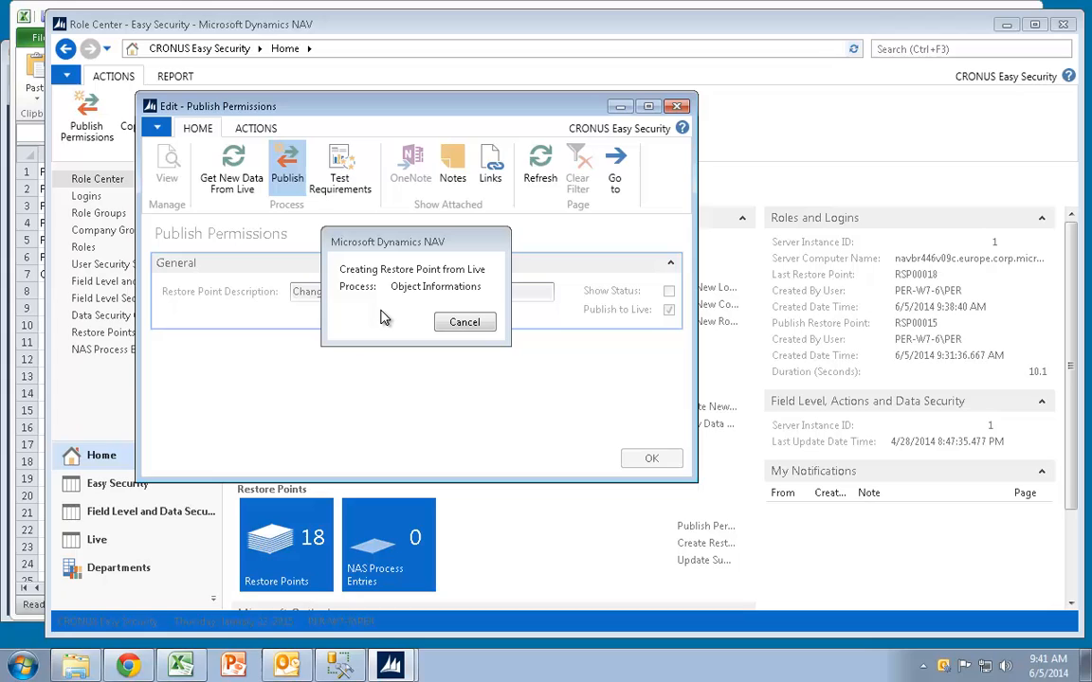
pyautogui.moveTo(387, 322)
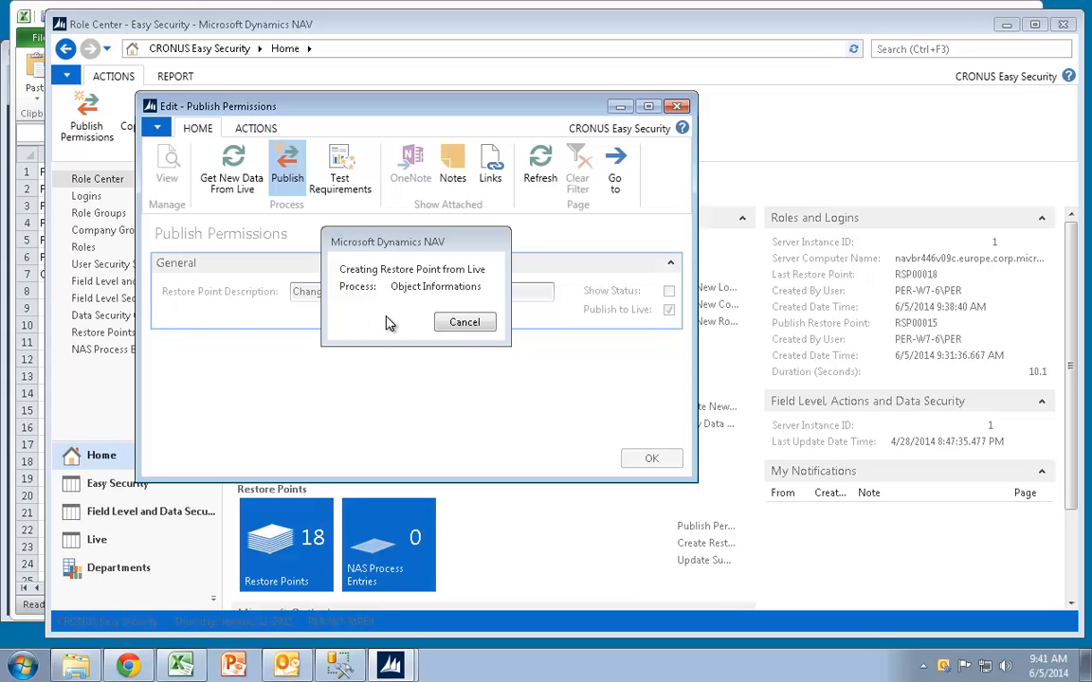
pyautogui.moveTo(383, 317)
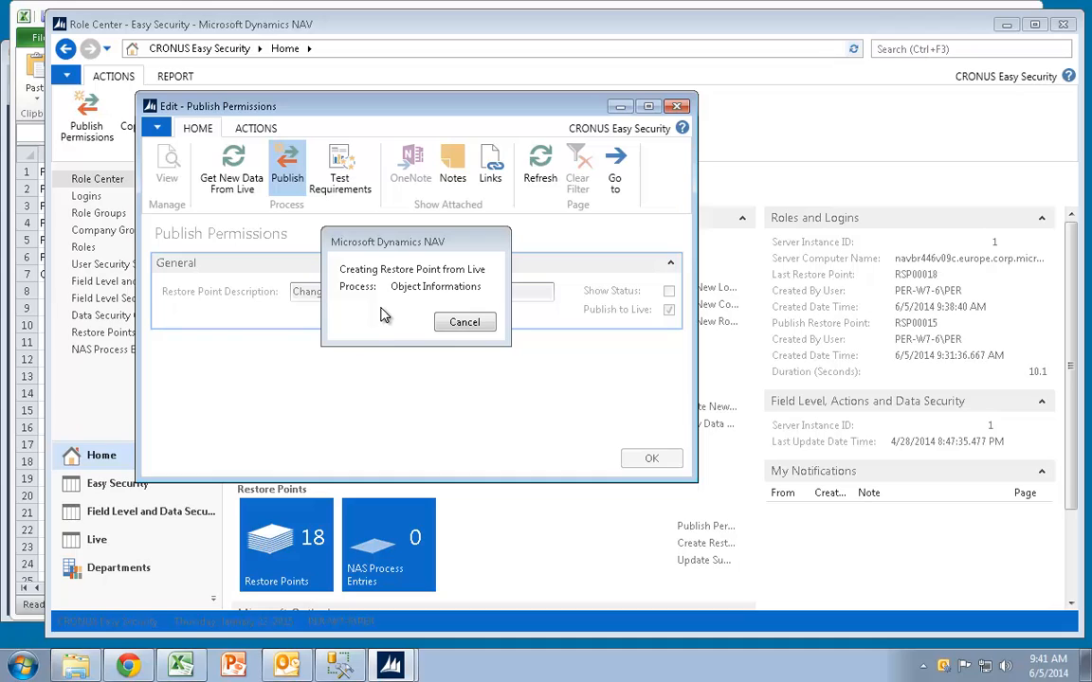
pyautogui.moveTo(389, 317)
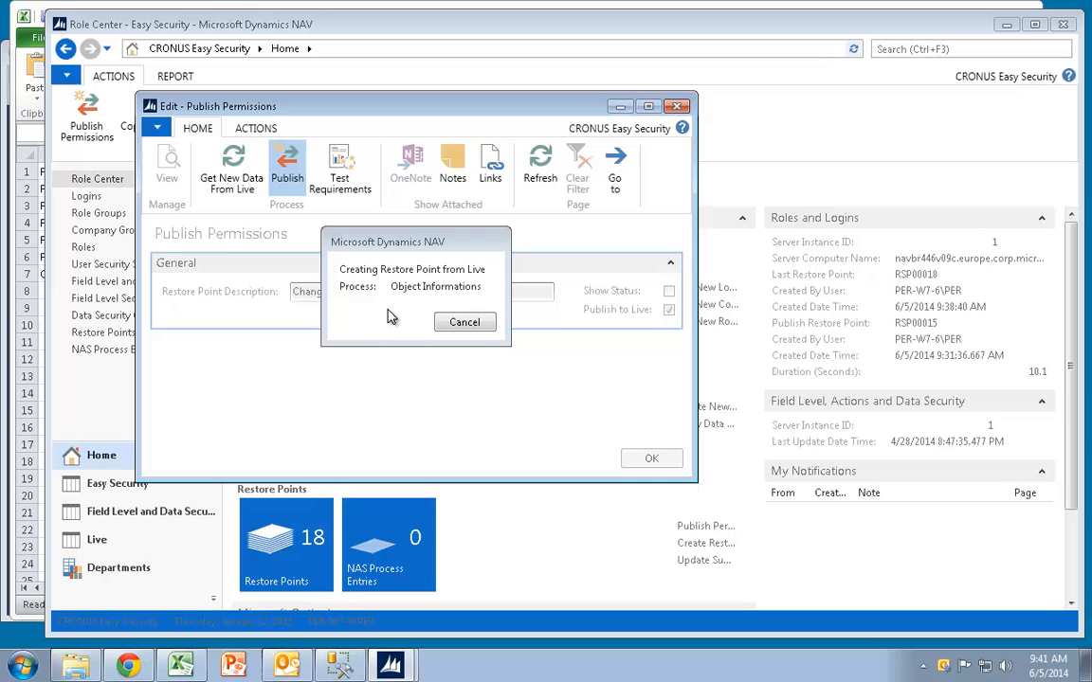
pyautogui.moveTo(456, 263)
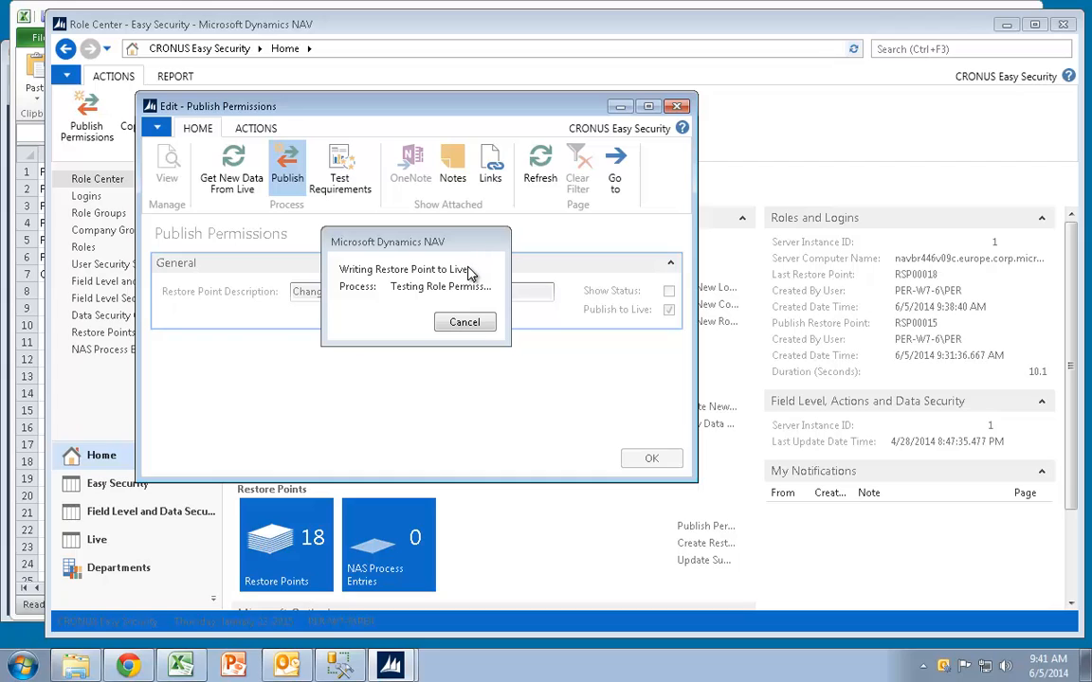
pyautogui.moveTo(461, 296)
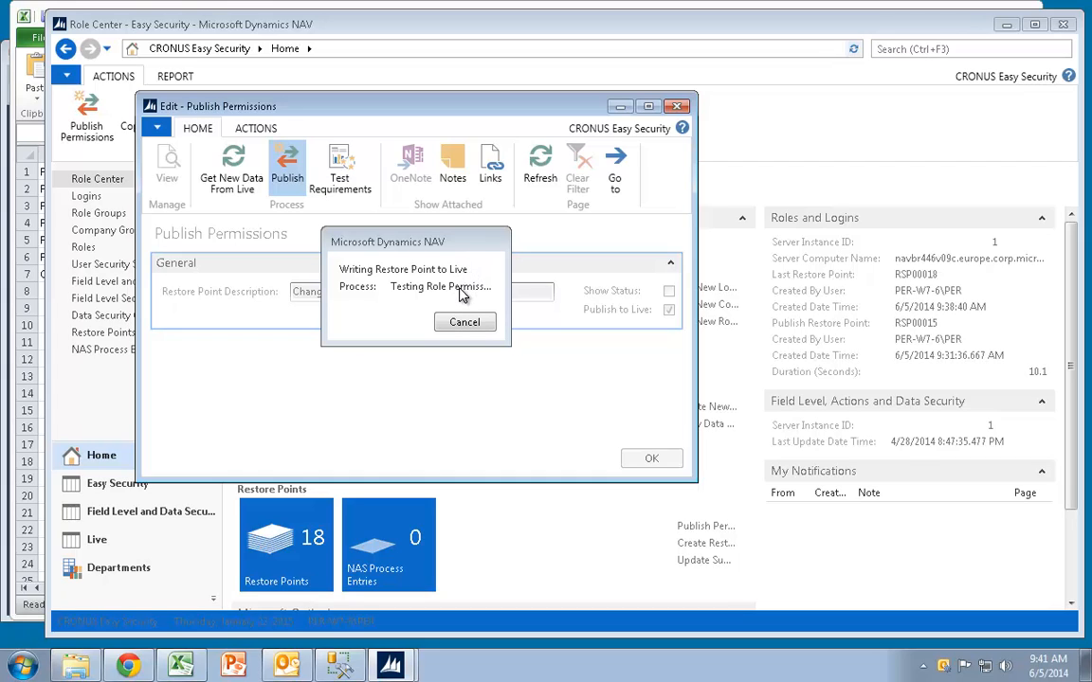